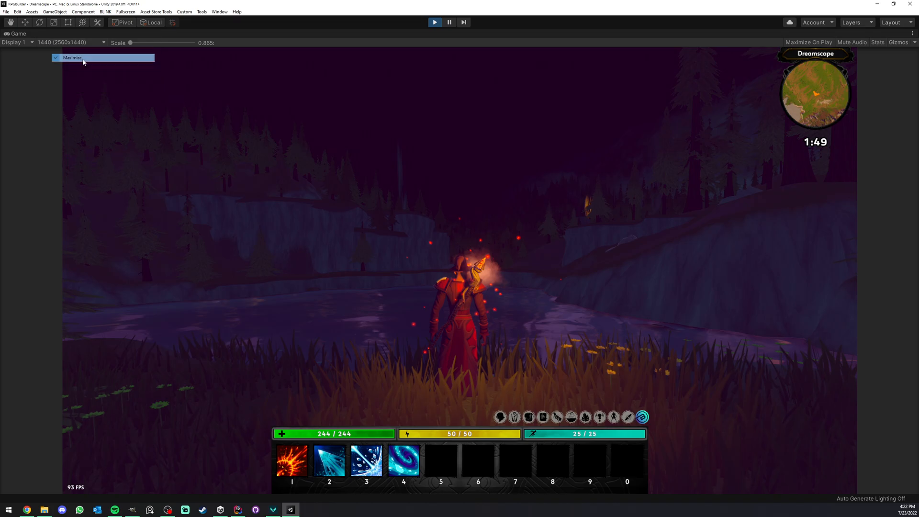
Step: Un-maximize the running game and look at the World > Game Scenes list in RPG Builder
{"action": "left_click", "coordinate": [72, 57]}
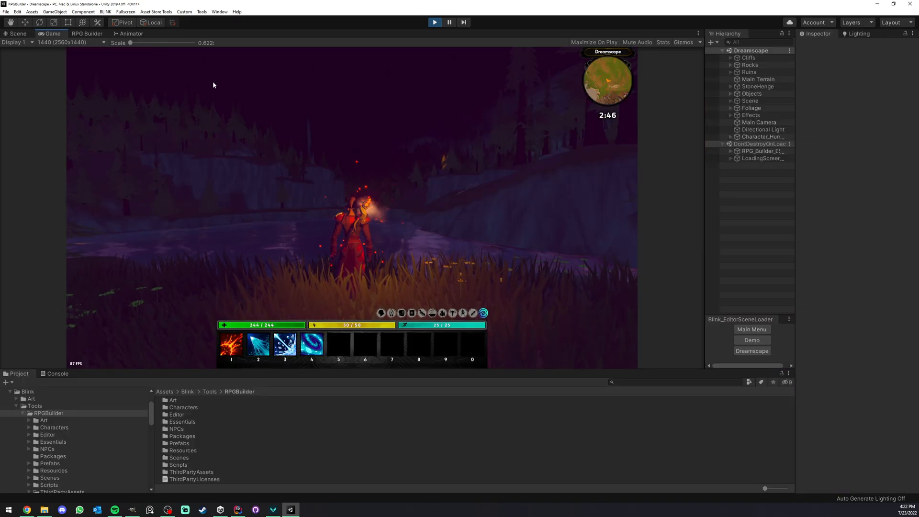
{"action": "left_click", "coordinate": [87, 34]}
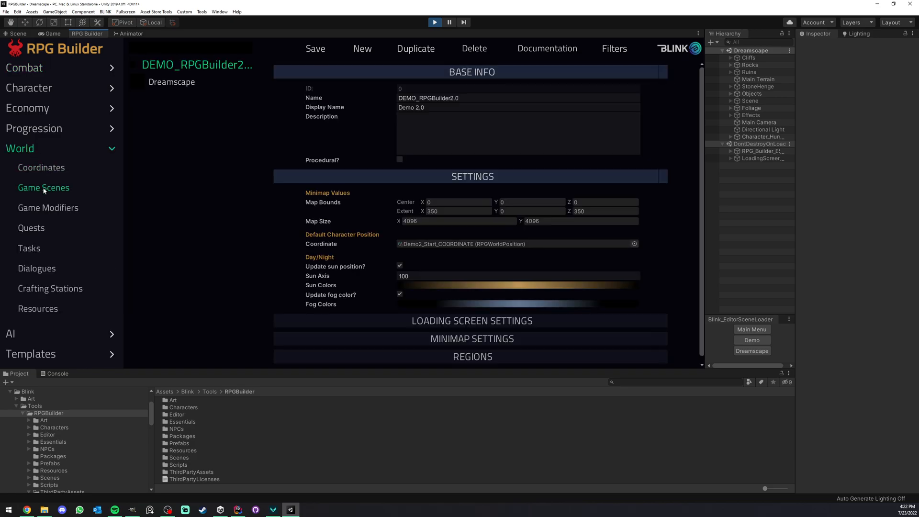
{"action": "left_click", "coordinate": [172, 81]}
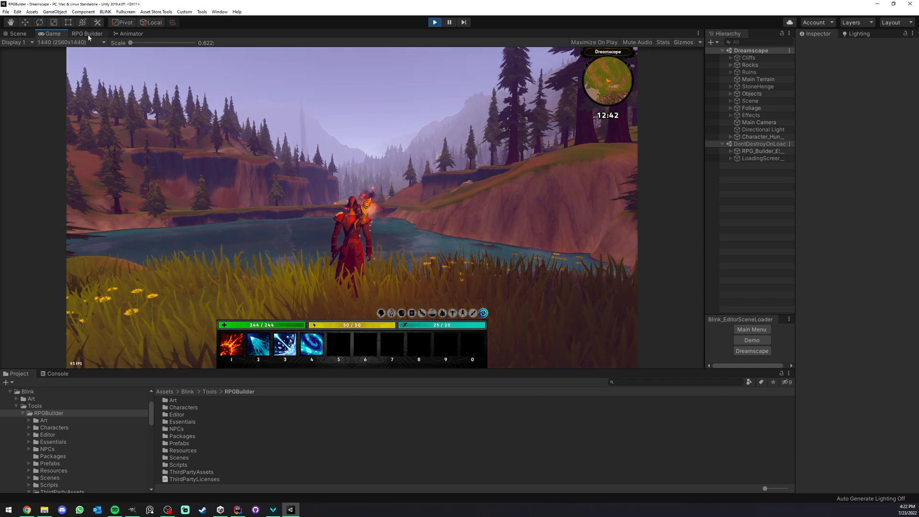
Step: Recolour the Dreamscape Sun Colors gradient keys with vivid green and red
{"action": "left_click", "coordinate": [86, 34]}
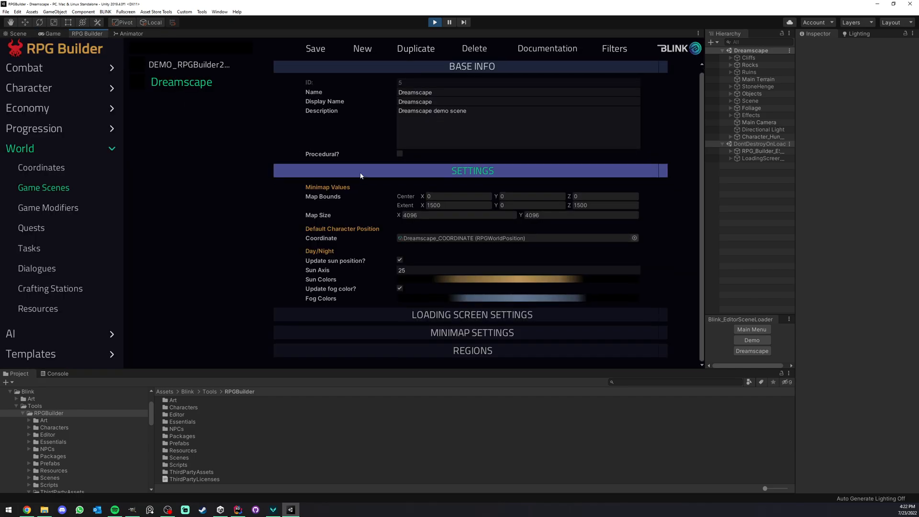
{"action": "mouse_move", "coordinate": [339, 258]}
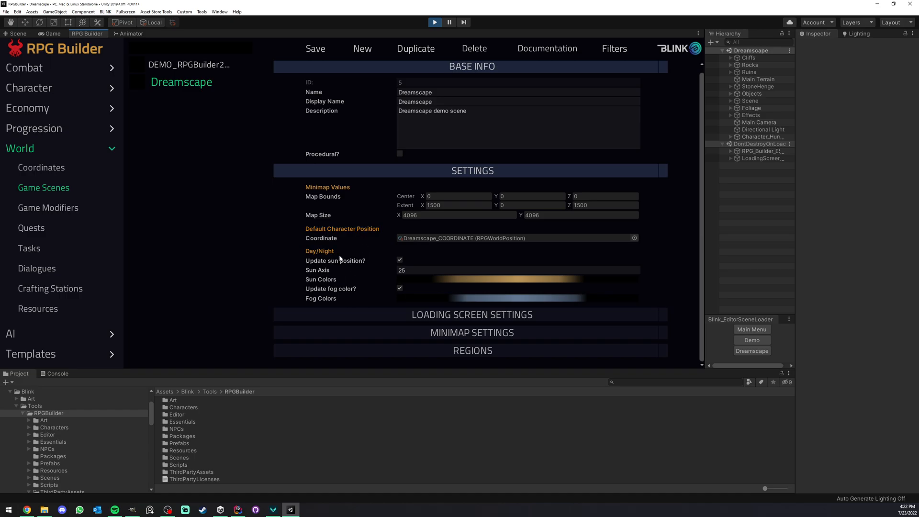
{"action": "left_click", "coordinate": [517, 278]}
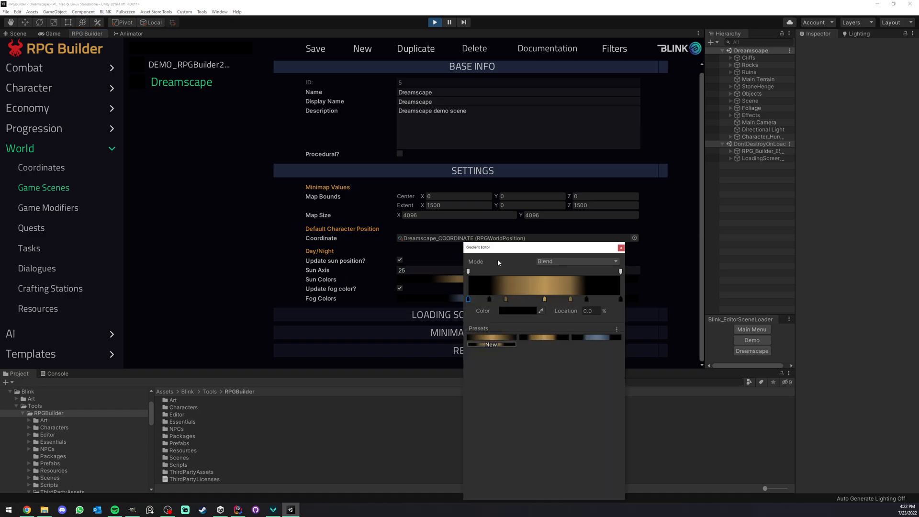
{"action": "left_click", "coordinate": [620, 247]}
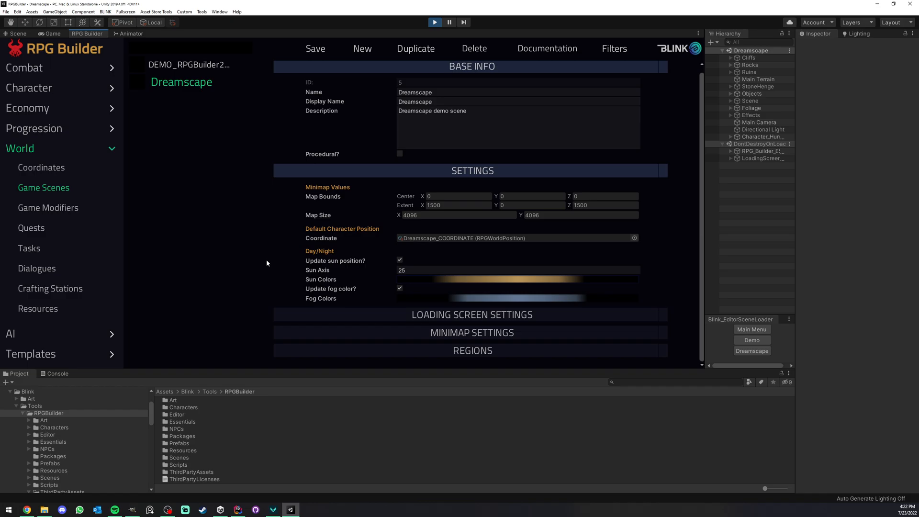
{"action": "left_click", "coordinate": [515, 278]}
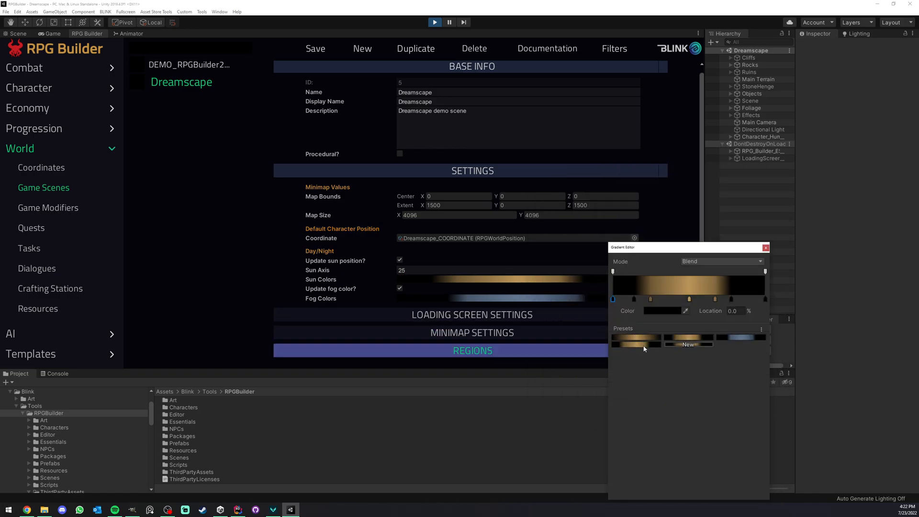
{"action": "right_click", "coordinate": [635, 337]}
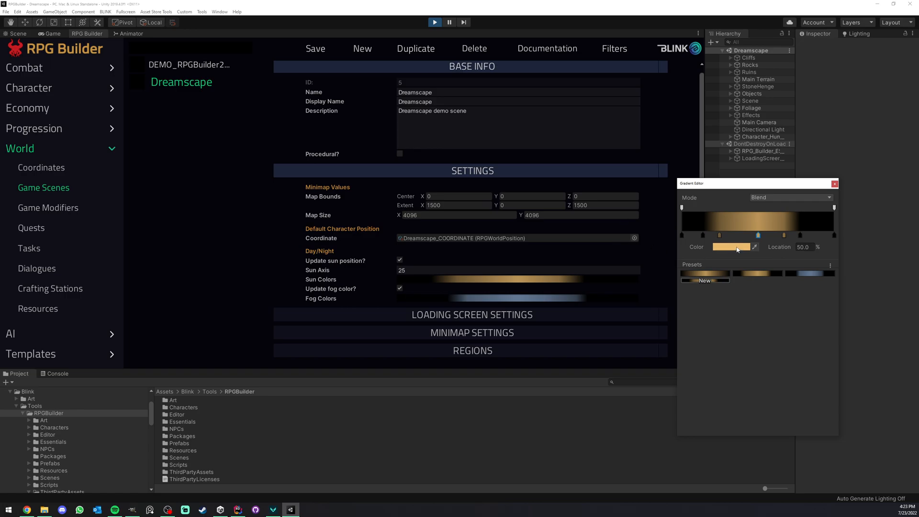
{"action": "left_click", "coordinate": [730, 246]}
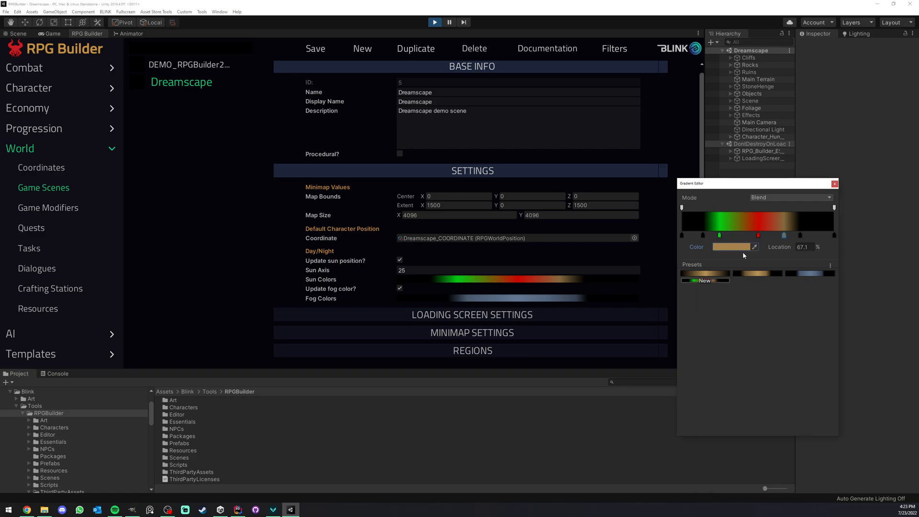
{"action": "left_click", "coordinate": [732, 246]}
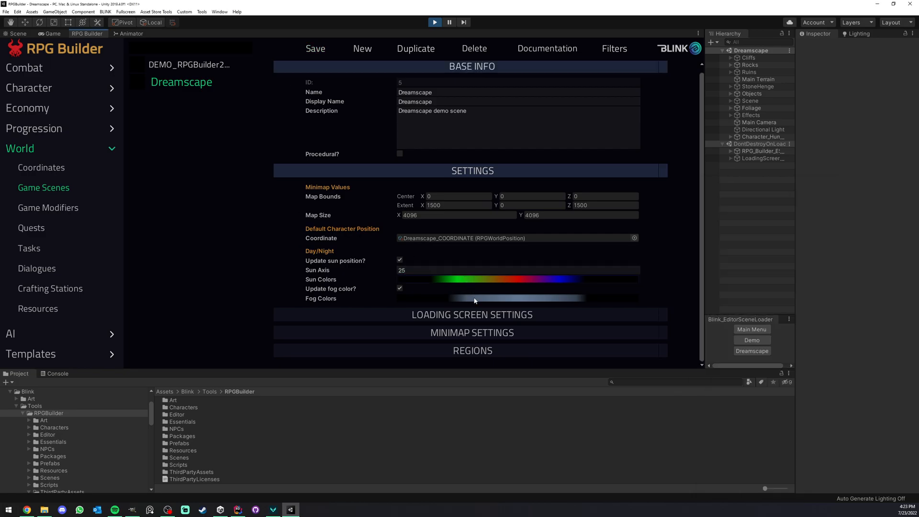
Step: Recolour the Dreamscape Fog Colors gradient's middle key to a vivid blue/green
{"action": "left_click", "coordinate": [516, 298]}
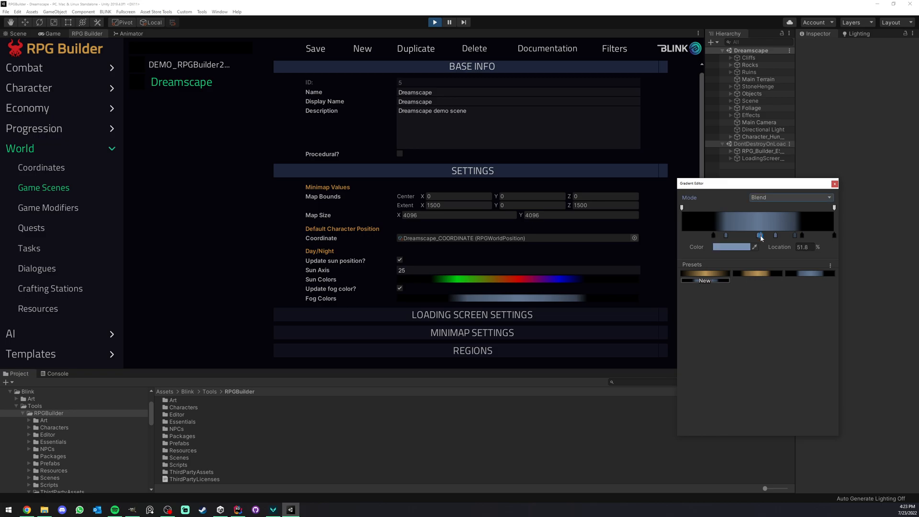
{"action": "left_click", "coordinate": [734, 246]}
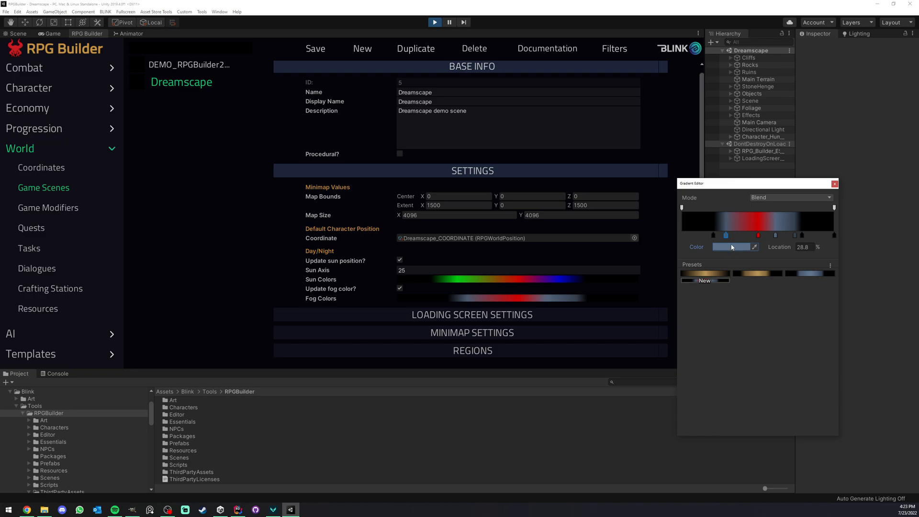
{"action": "left_click", "coordinate": [731, 246]}
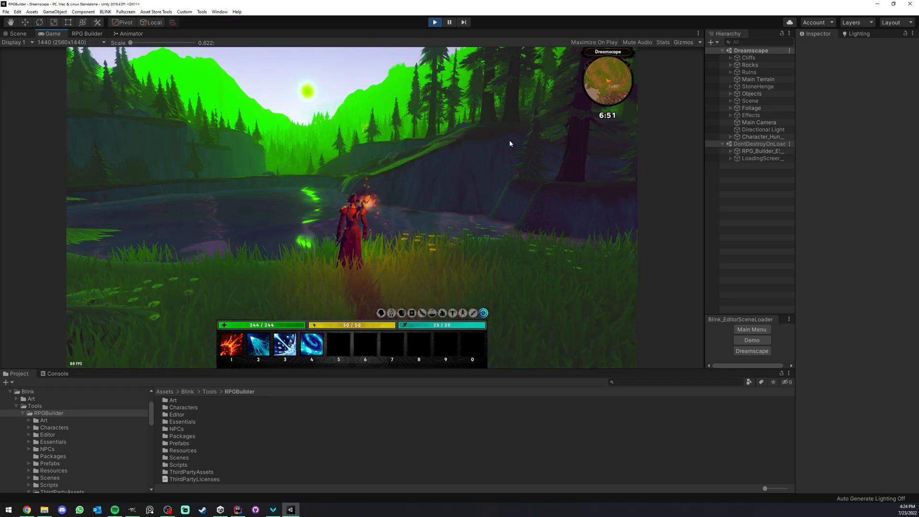
Step: Bring up Settings > World time settings and toggle the year-counting option
{"action": "left_click", "coordinate": [87, 33]}
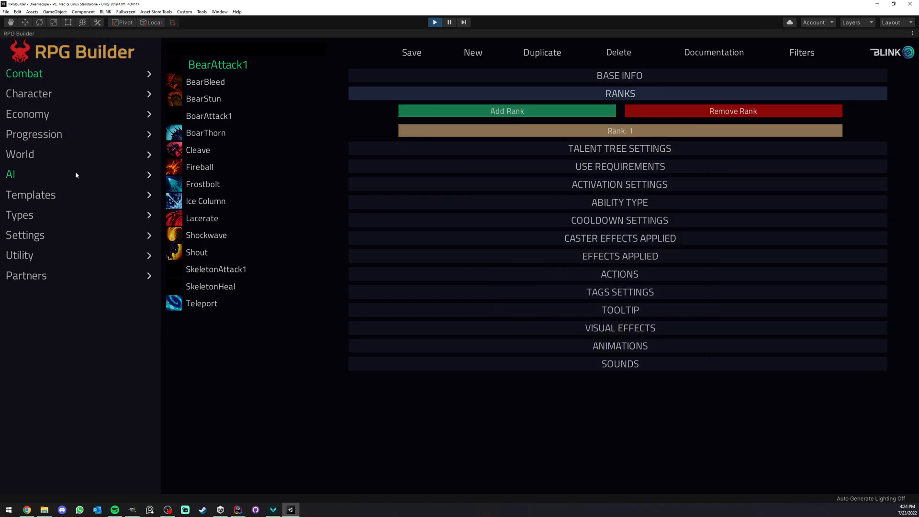
{"action": "left_click", "coordinate": [25, 235]}
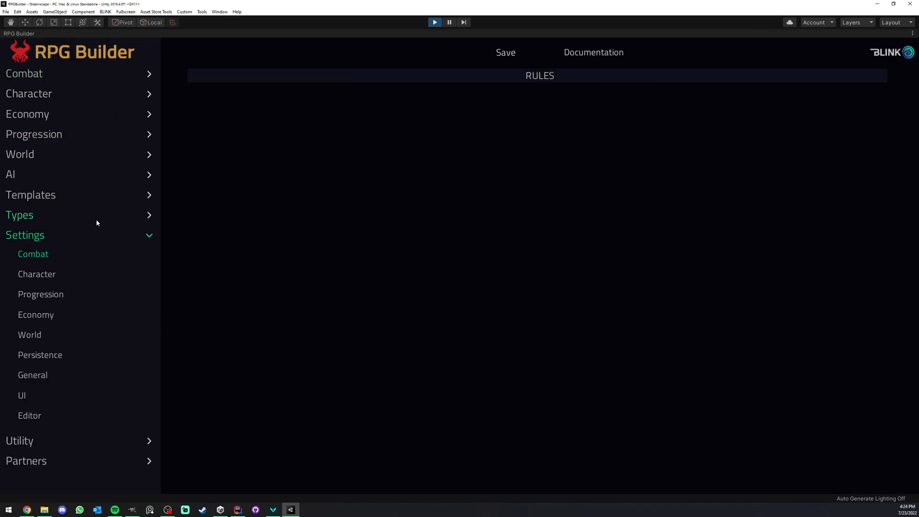
{"action": "left_click", "coordinate": [30, 335]}
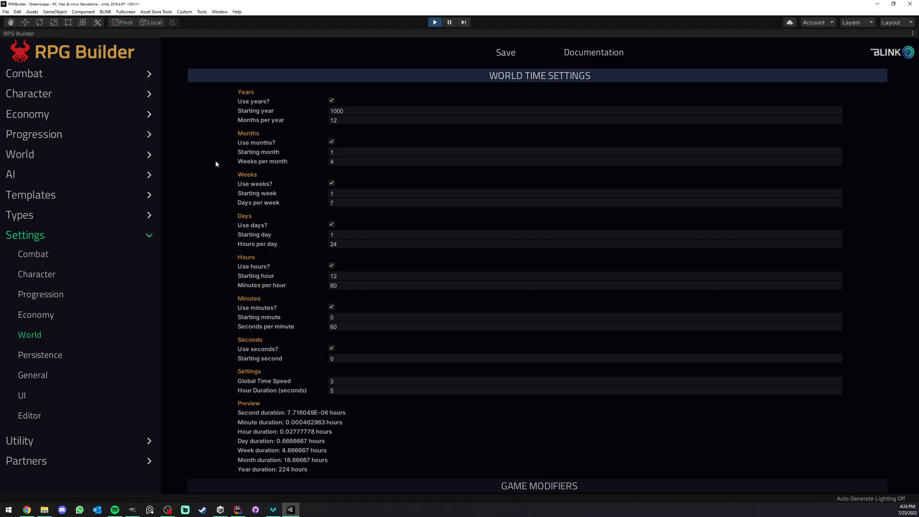
{"action": "mouse_move", "coordinate": [395, 75]}
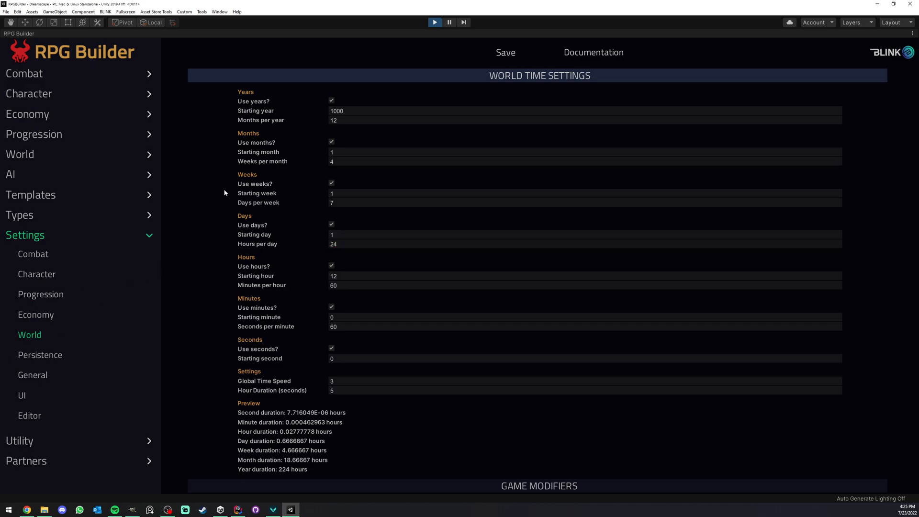
{"action": "left_click", "coordinate": [332, 101]}
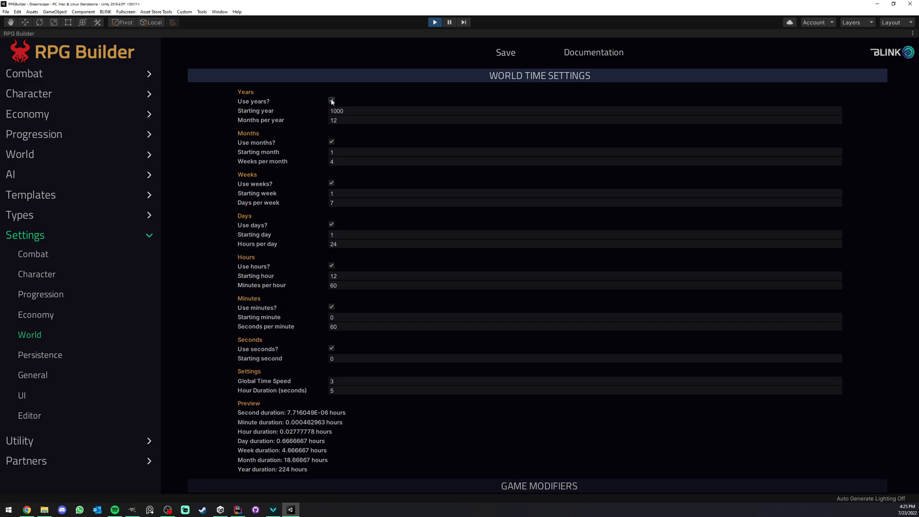
{"action": "left_click", "coordinate": [331, 101]}
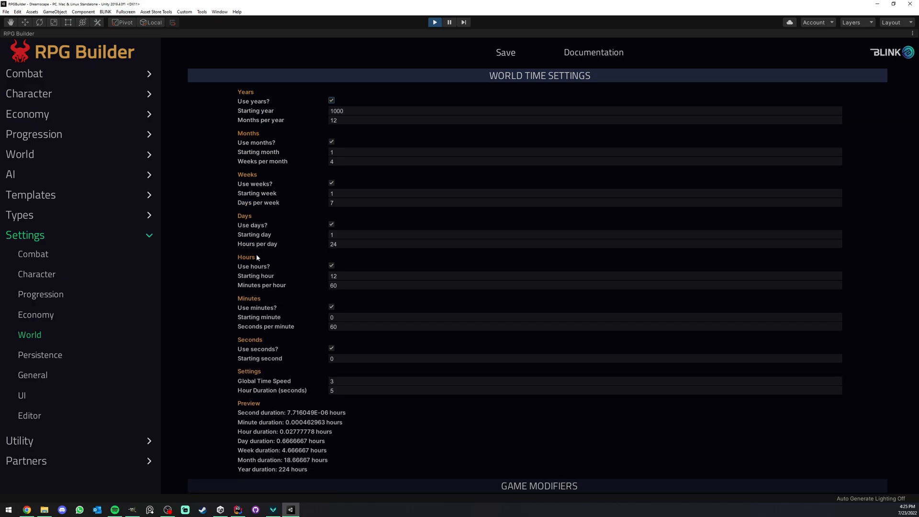
{"action": "mouse_move", "coordinate": [285, 202]}
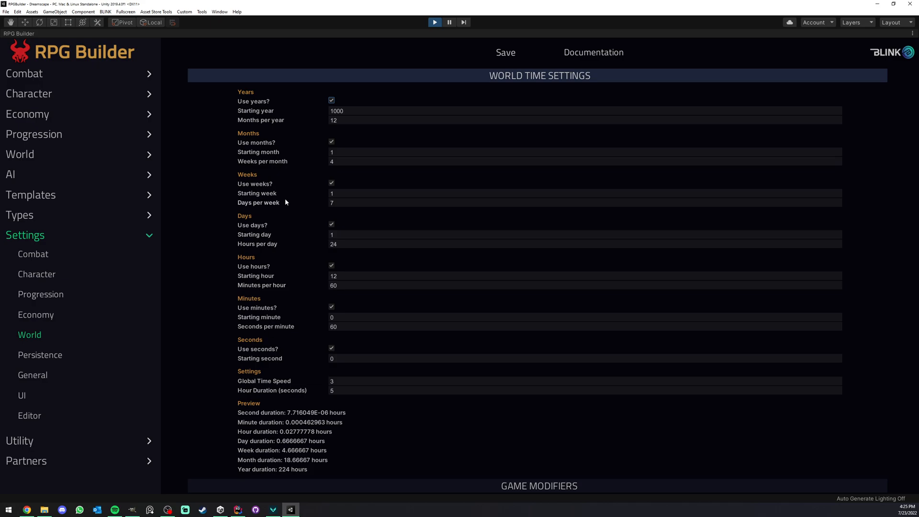
{"action": "mouse_move", "coordinate": [243, 135]}
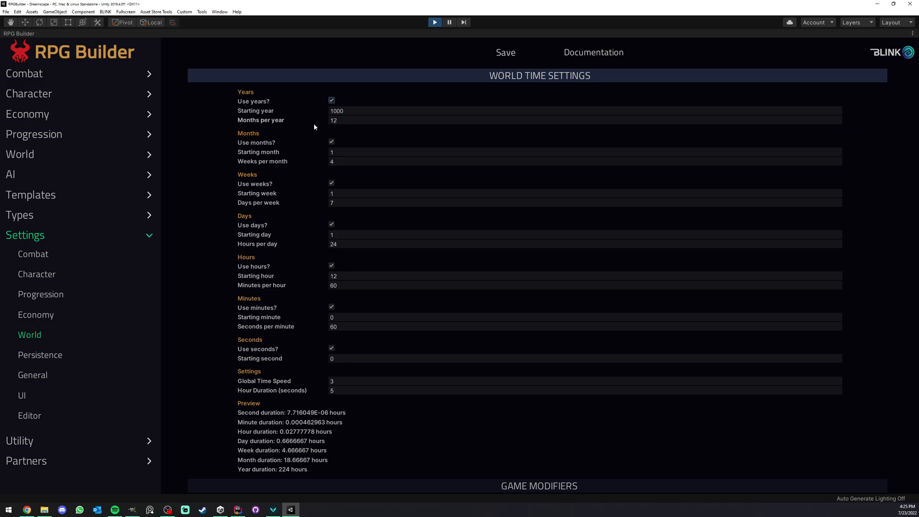
{"action": "mouse_move", "coordinate": [278, 125]}
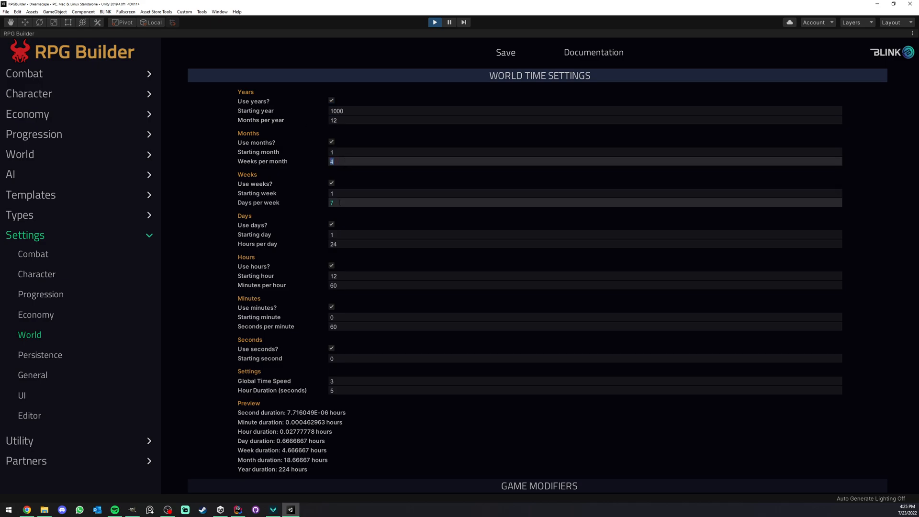
Step: Lower Global Time Speed from 3 to 1 and review the preview durations
{"action": "left_click", "coordinate": [527, 244]}
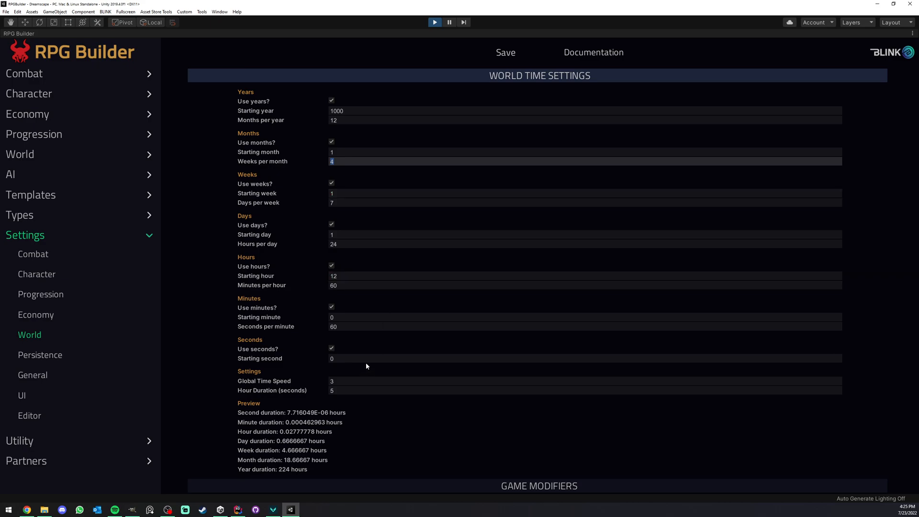
{"action": "left_click", "coordinate": [528, 381]}
{"action": "type", "text": "1"}
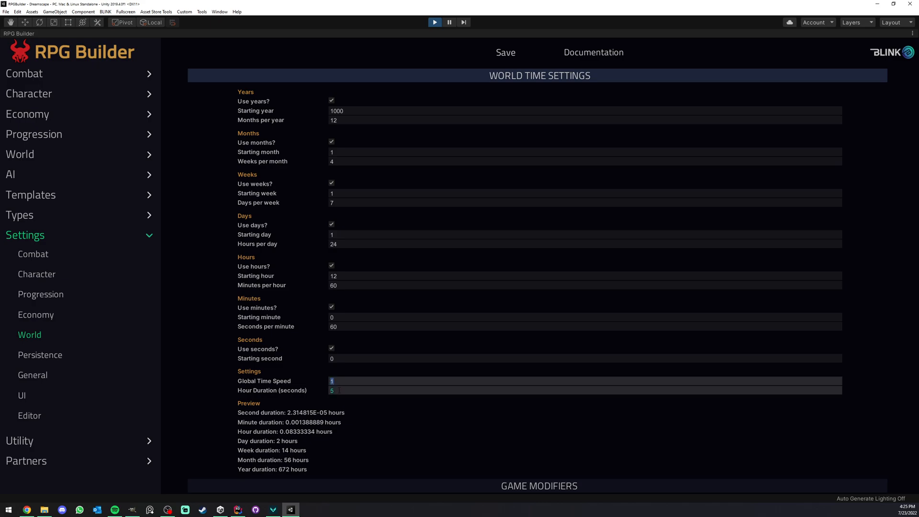
{"action": "left_click", "coordinate": [410, 390]}
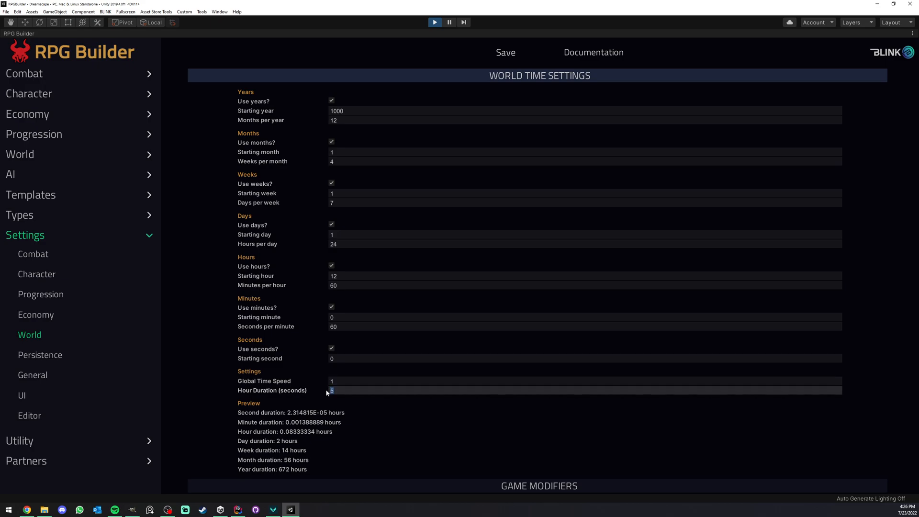
{"action": "mouse_move", "coordinate": [323, 388]}
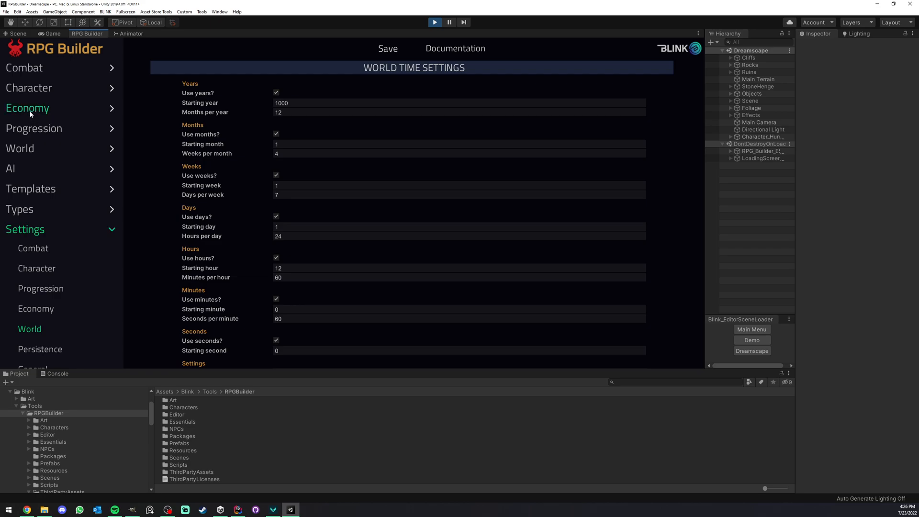
Step: Check the running game maximized under the new time speed, then return to RPG Builder
{"action": "left_click", "coordinate": [20, 148]}
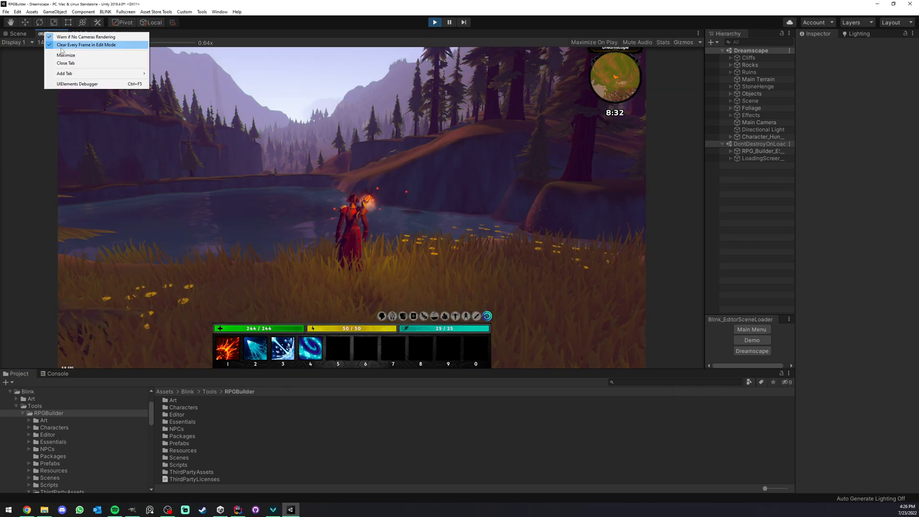
{"action": "left_click", "coordinate": [66, 55]}
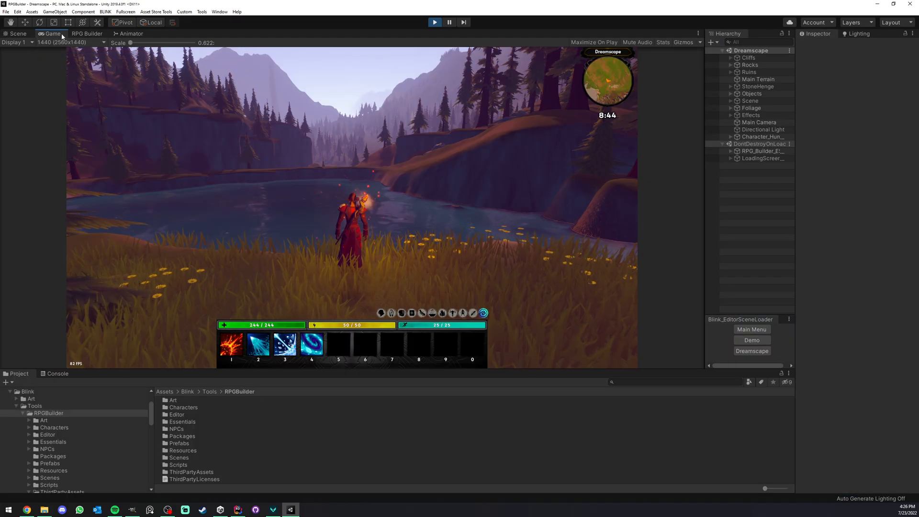
{"action": "left_click", "coordinate": [87, 33]}
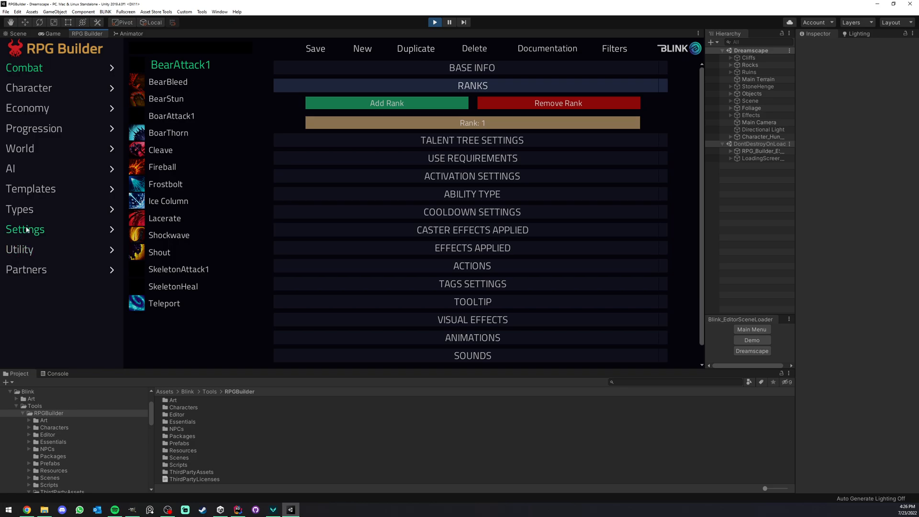
Step: Continue from the start menu into the Dreamscape scene with RPG Builder alongside
{"action": "left_click", "coordinate": [25, 229]}
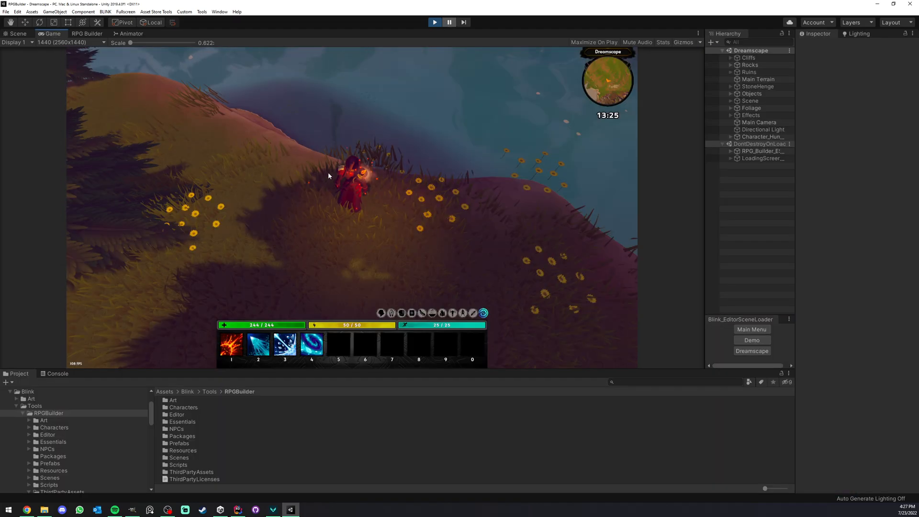
{"action": "left_click", "coordinate": [433, 22]}
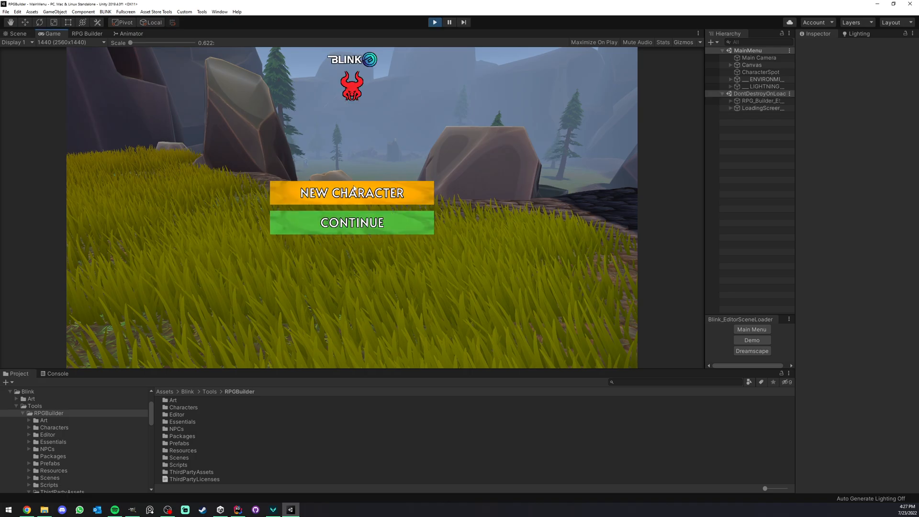
{"action": "left_click", "coordinate": [751, 350]}
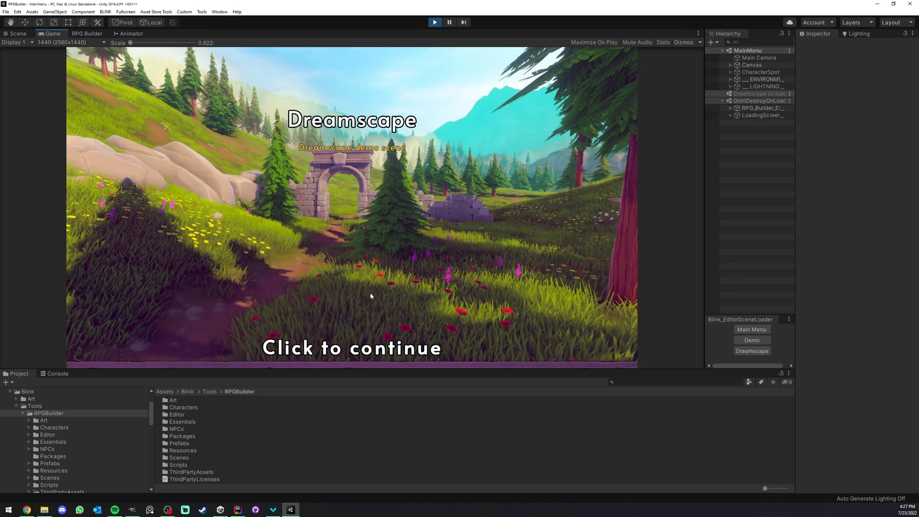
{"action": "left_click", "coordinate": [351, 347]}
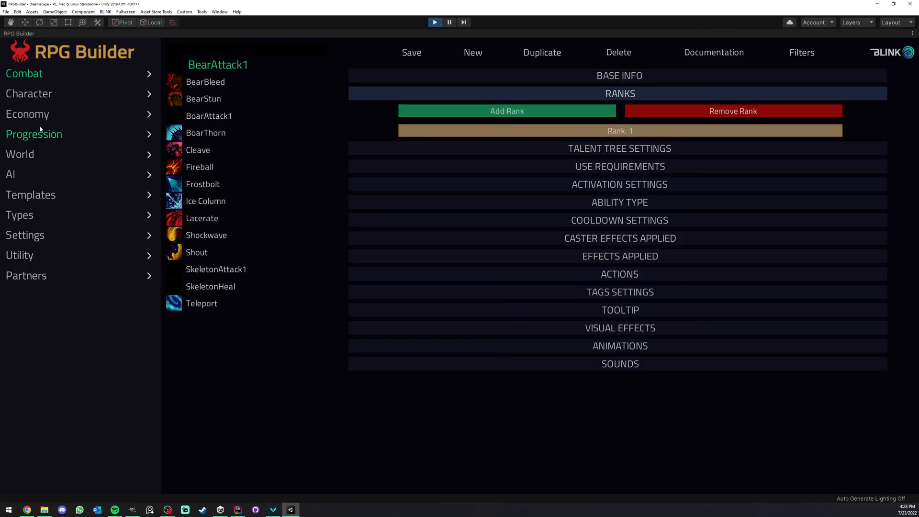
{"action": "mouse_move", "coordinate": [37, 209]}
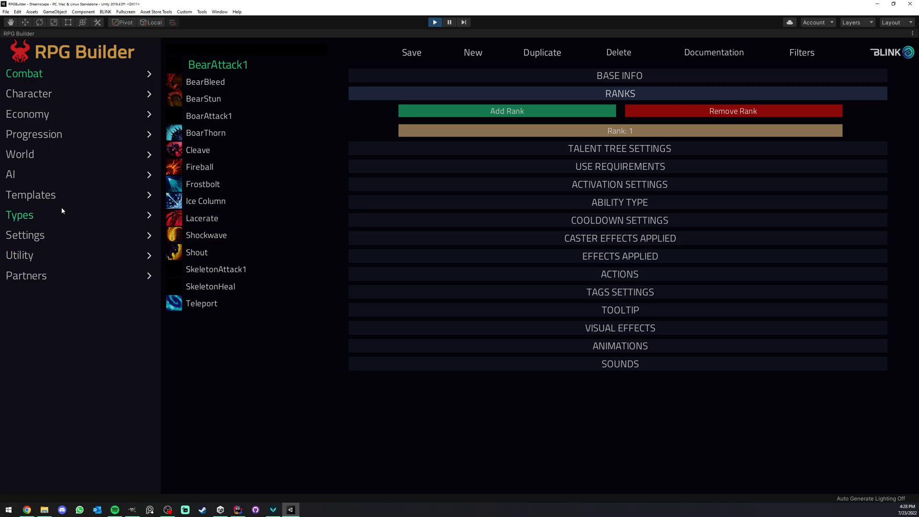
Step: Start a new requirement template with a Time-type requirement in its first group
{"action": "left_click", "coordinate": [30, 194]}
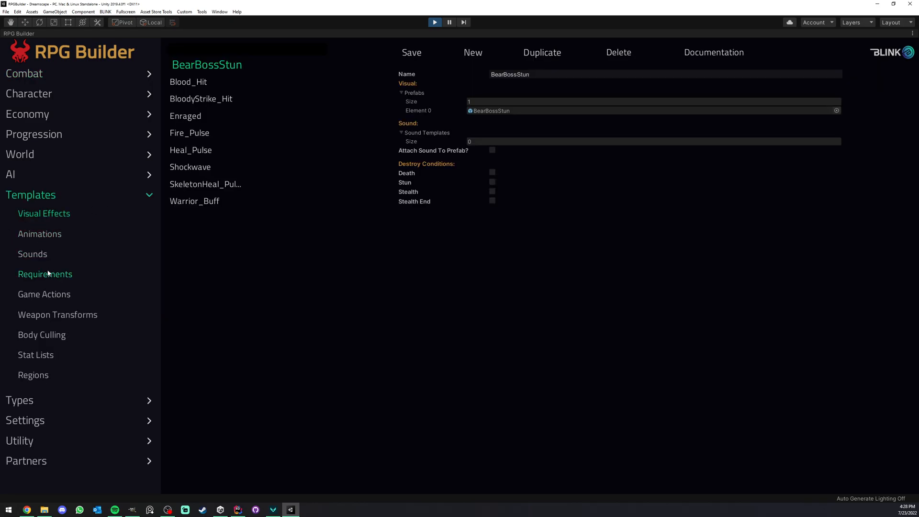
{"action": "left_click", "coordinate": [45, 274]}
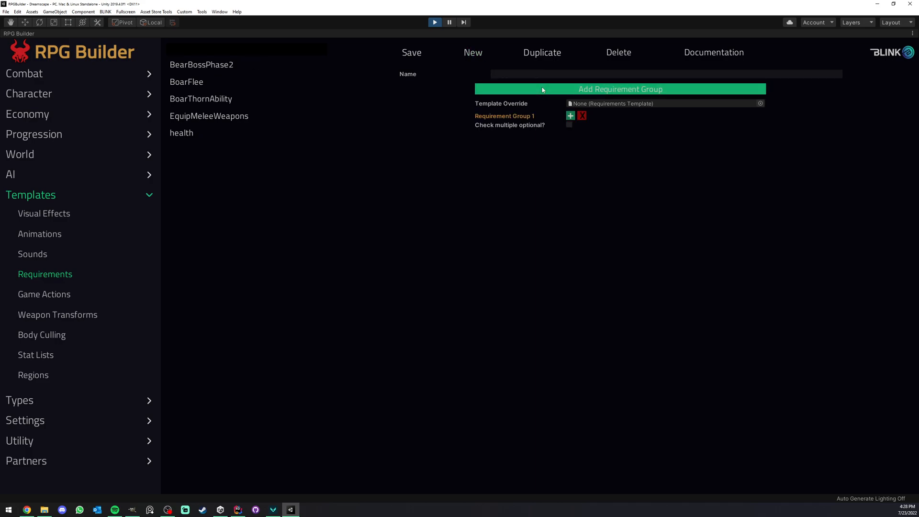
{"action": "left_click", "coordinate": [570, 115]}
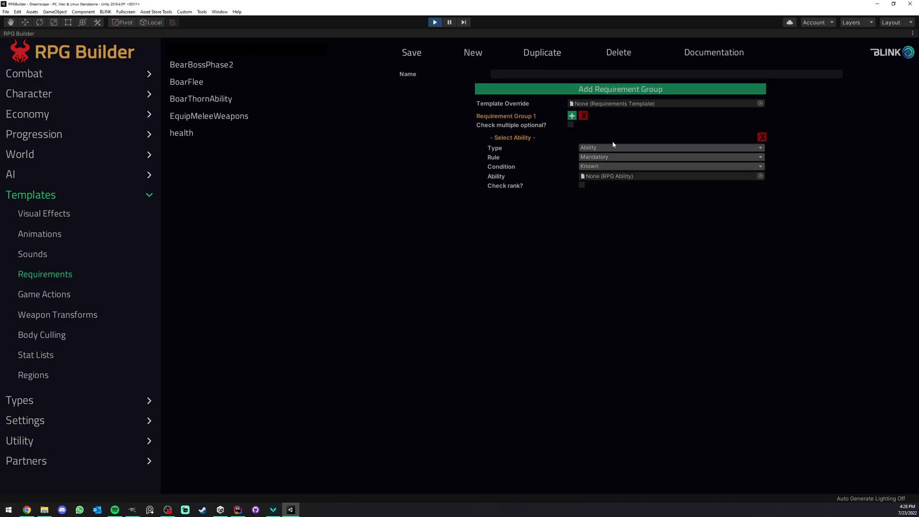
{"action": "left_click", "coordinate": [670, 147]}
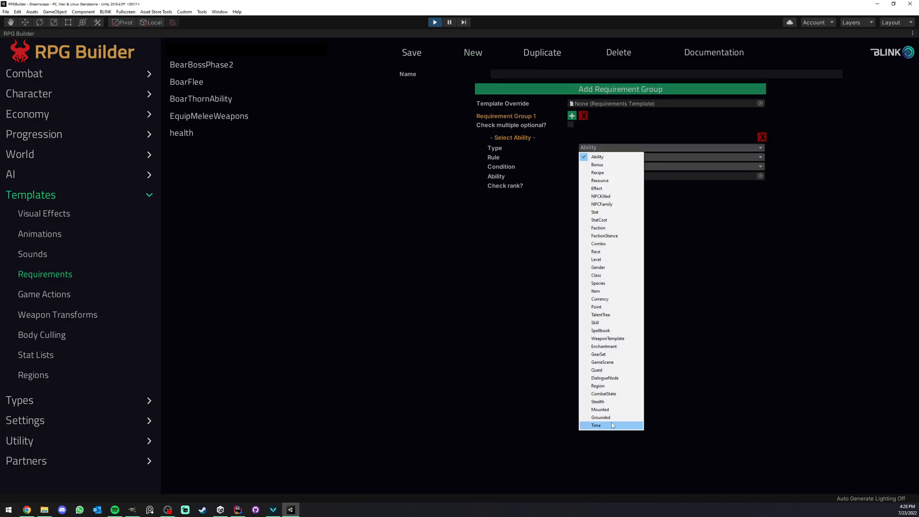
{"action": "left_click", "coordinate": [595, 425]}
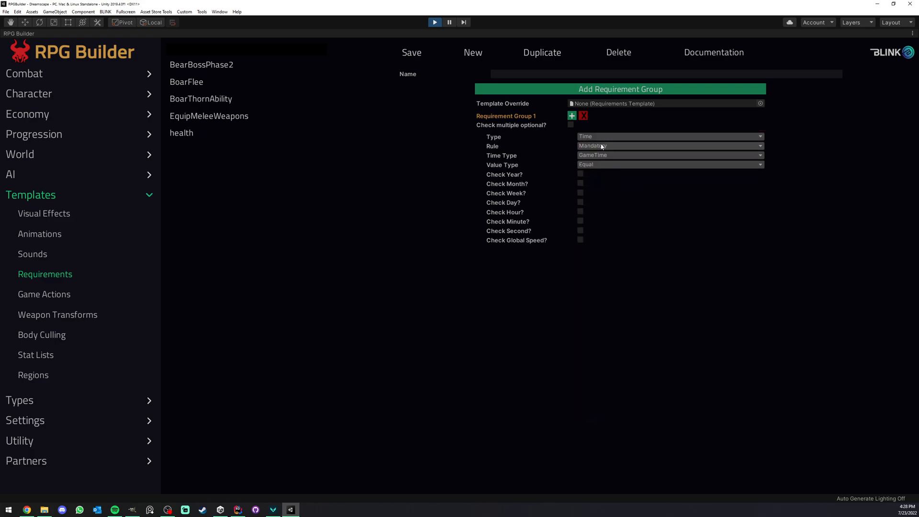
Step: Keep GameTime as source with Equal comparison and leave the second check off
{"action": "left_click", "coordinate": [668, 155]}
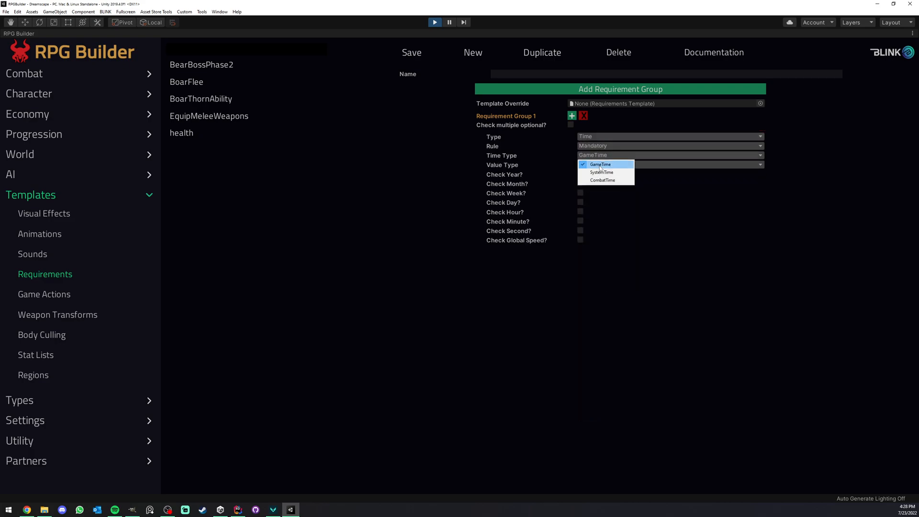
{"action": "left_click", "coordinate": [600, 164]}
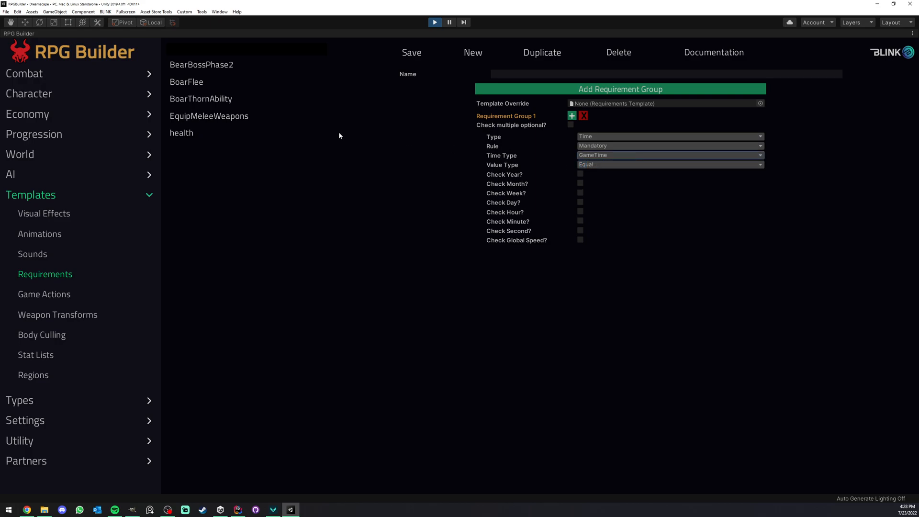
{"action": "mouse_move", "coordinate": [72, 264]}
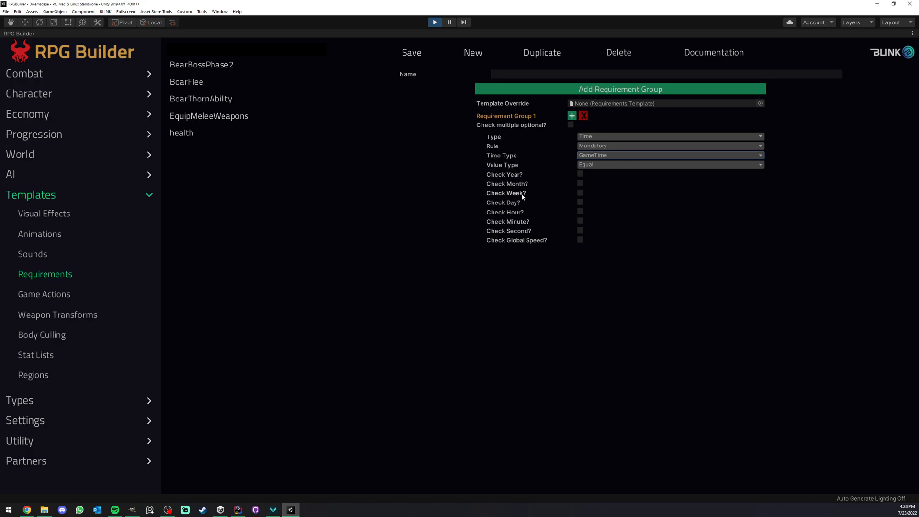
{"action": "left_click", "coordinate": [668, 164]}
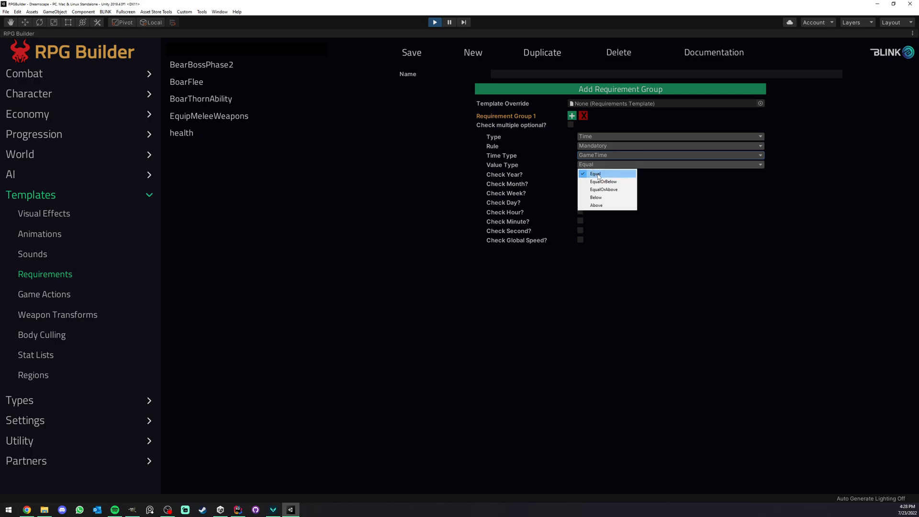
{"action": "mouse_move", "coordinate": [501, 212]}
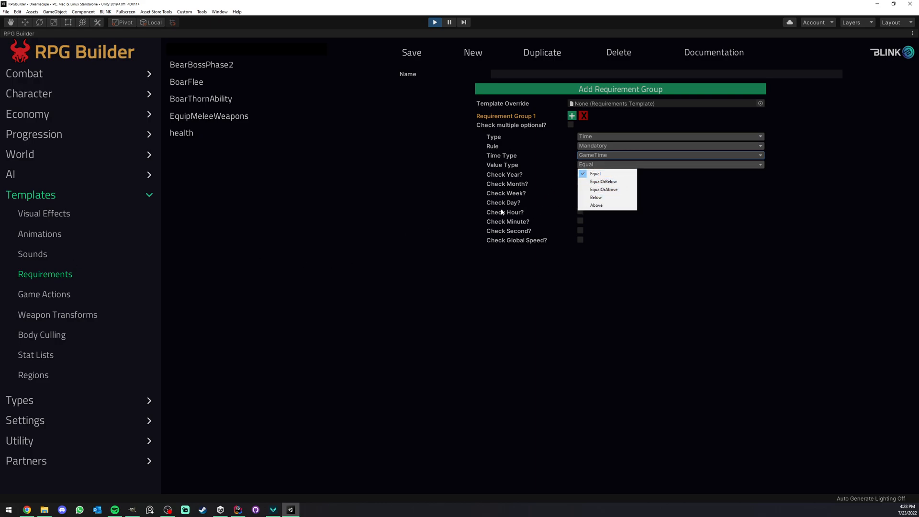
{"action": "left_click", "coordinate": [595, 173]}
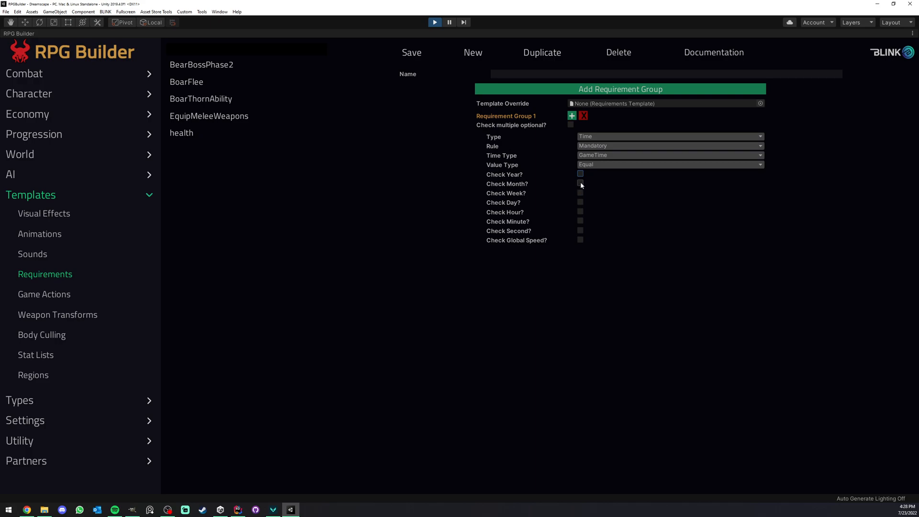
{"action": "mouse_move", "coordinate": [581, 231]}
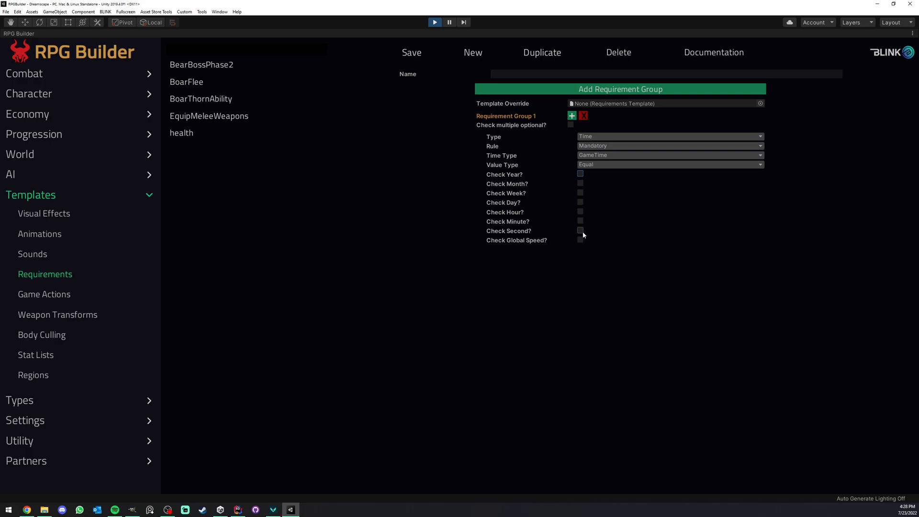
{"action": "left_click", "coordinate": [580, 231]}
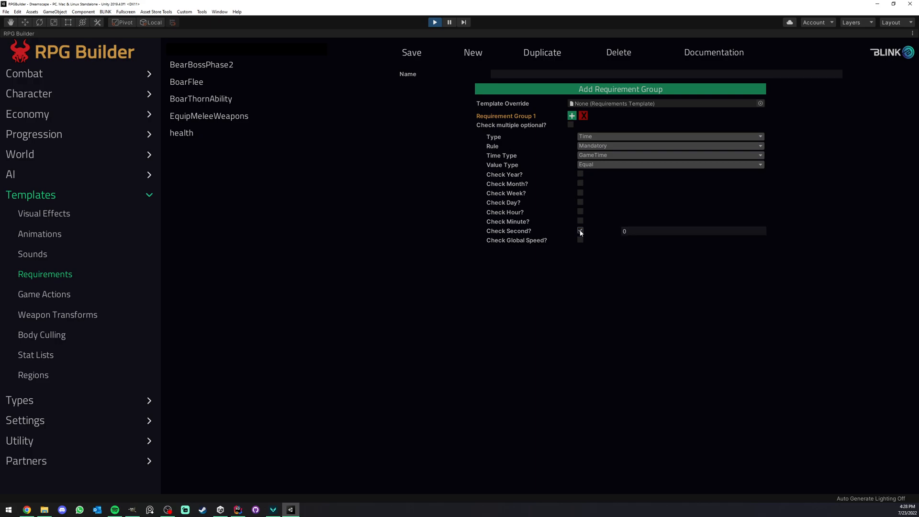
{"action": "left_click", "coordinate": [580, 230]}
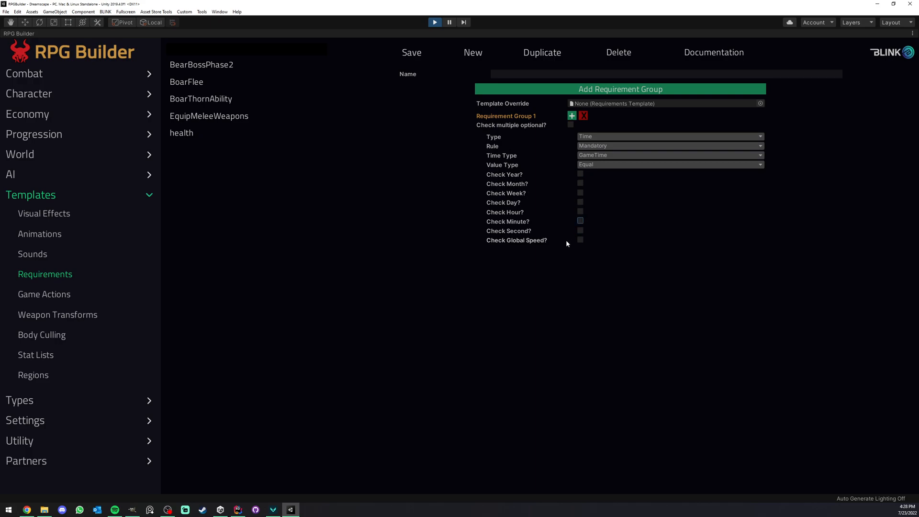
{"action": "mouse_move", "coordinate": [571, 241]}
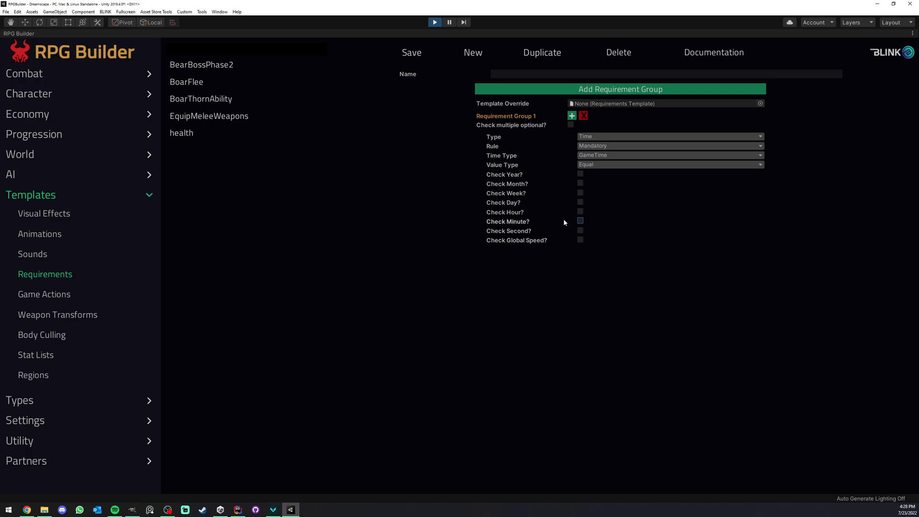
{"action": "mouse_move", "coordinate": [555, 219]}
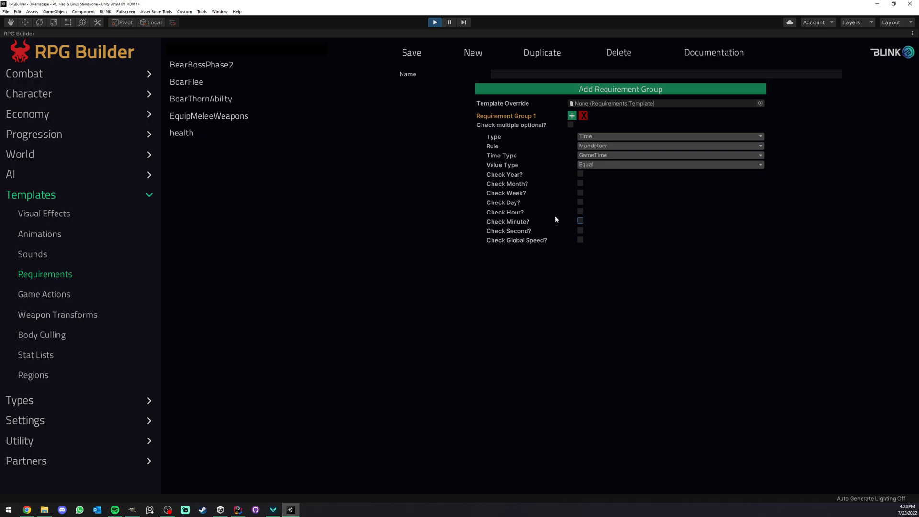
{"action": "mouse_move", "coordinate": [592, 165]}
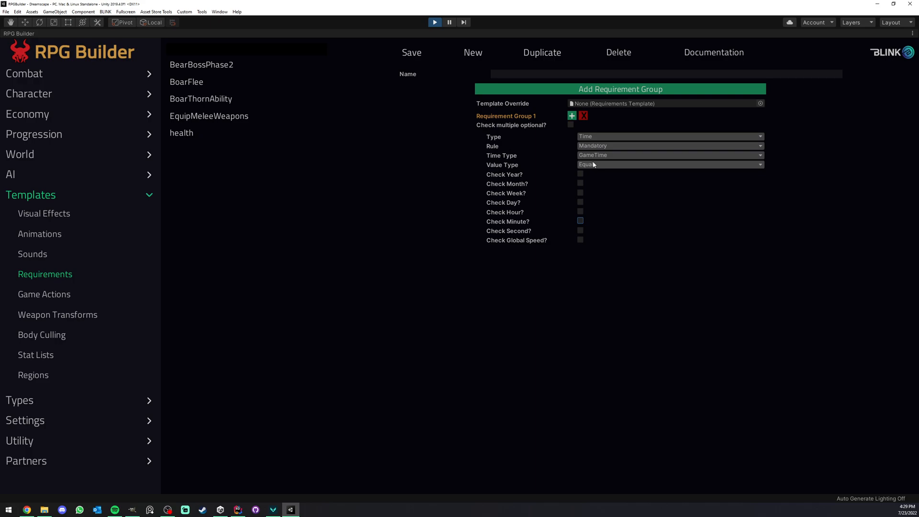
Step: Switch the requirement's source to SystemTime and enable the month check
{"action": "left_click", "coordinate": [668, 155]}
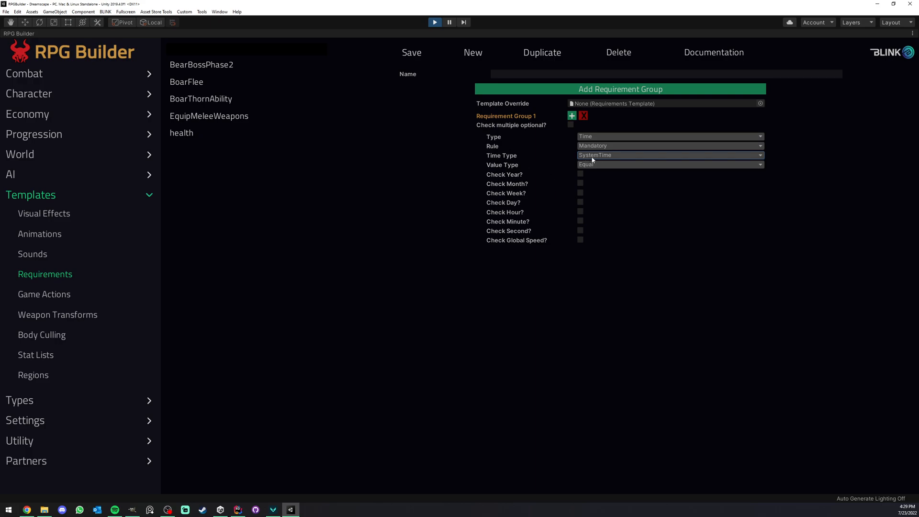
{"action": "mouse_move", "coordinate": [591, 170]}
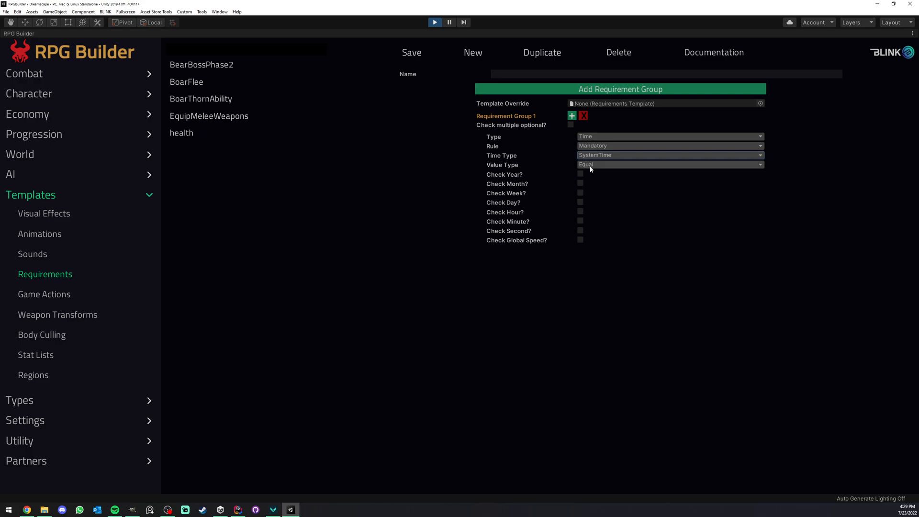
{"action": "mouse_move", "coordinate": [842, 488]}
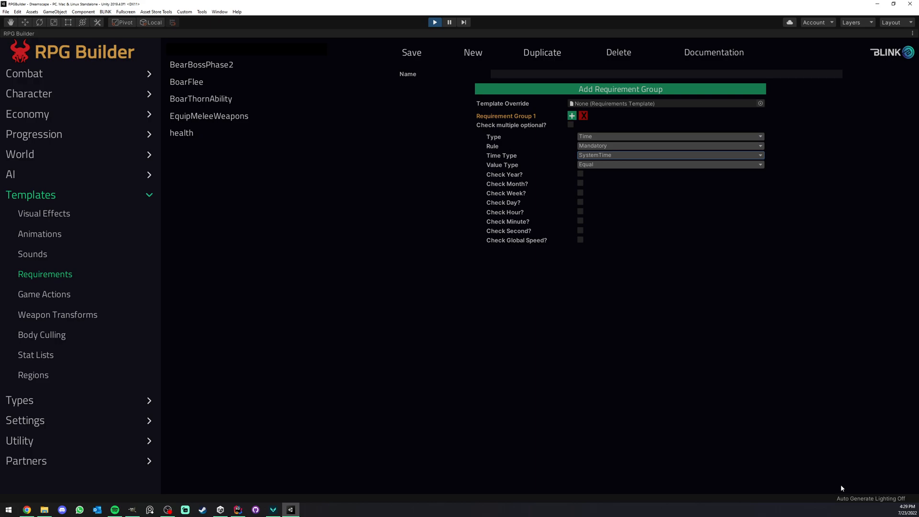
{"action": "mouse_move", "coordinate": [573, 246]}
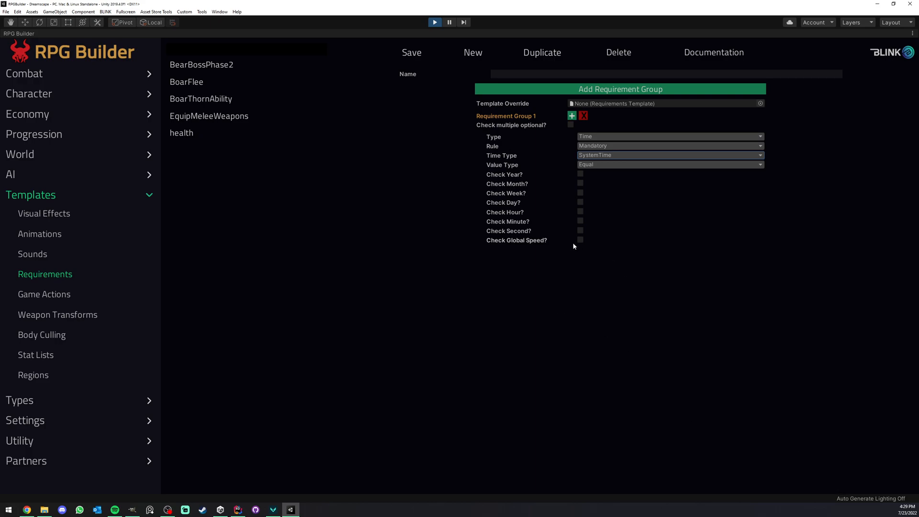
{"action": "left_click", "coordinate": [668, 155]}
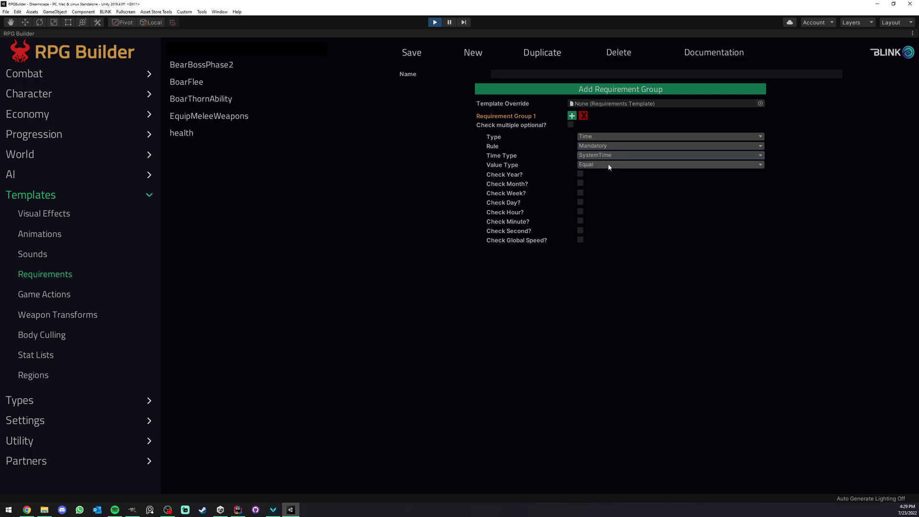
{"action": "mouse_move", "coordinate": [590, 183]}
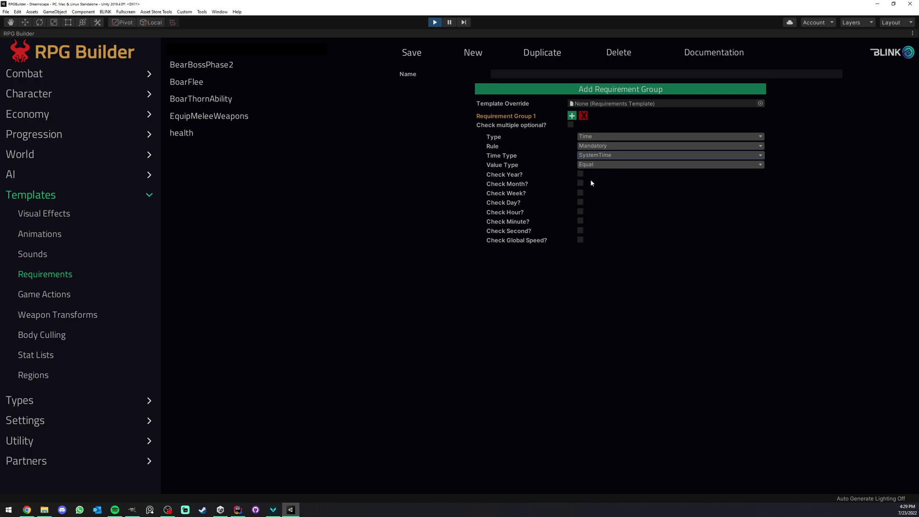
{"action": "mouse_move", "coordinate": [594, 189]}
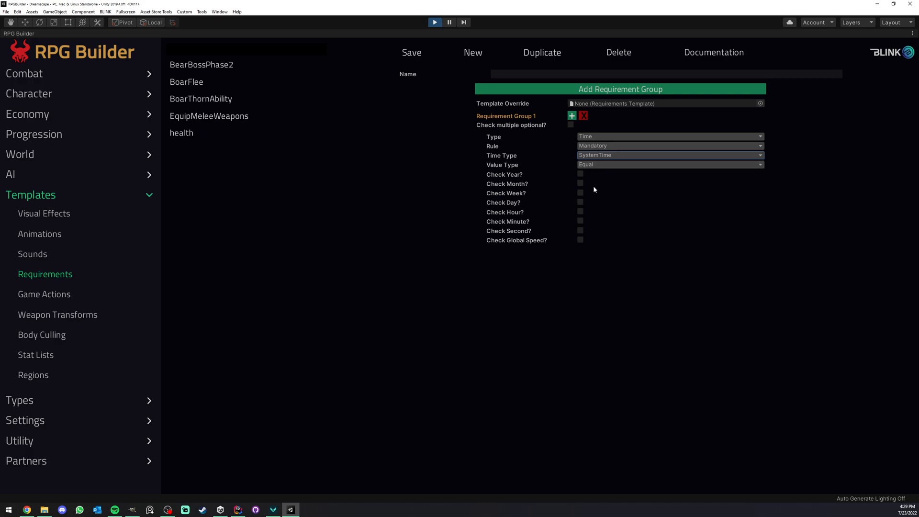
{"action": "left_click", "coordinate": [580, 184]}
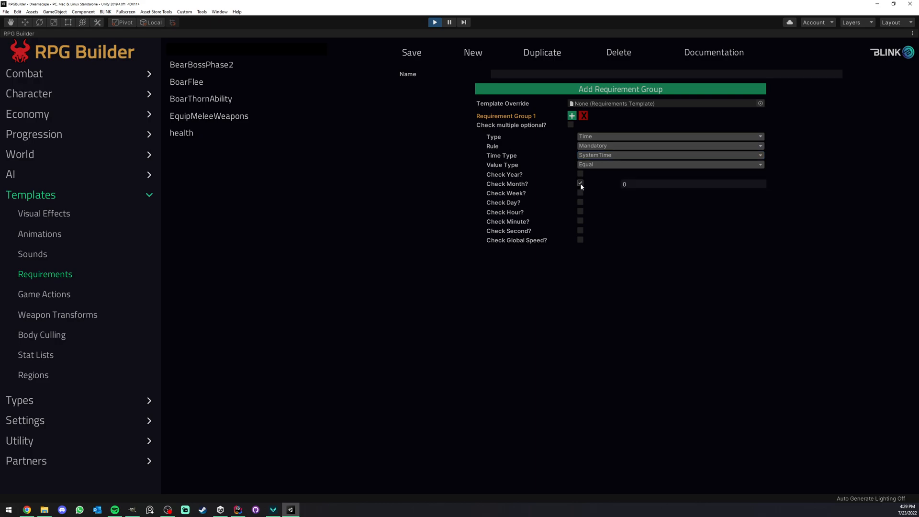
{"action": "left_click", "coordinate": [580, 184]}
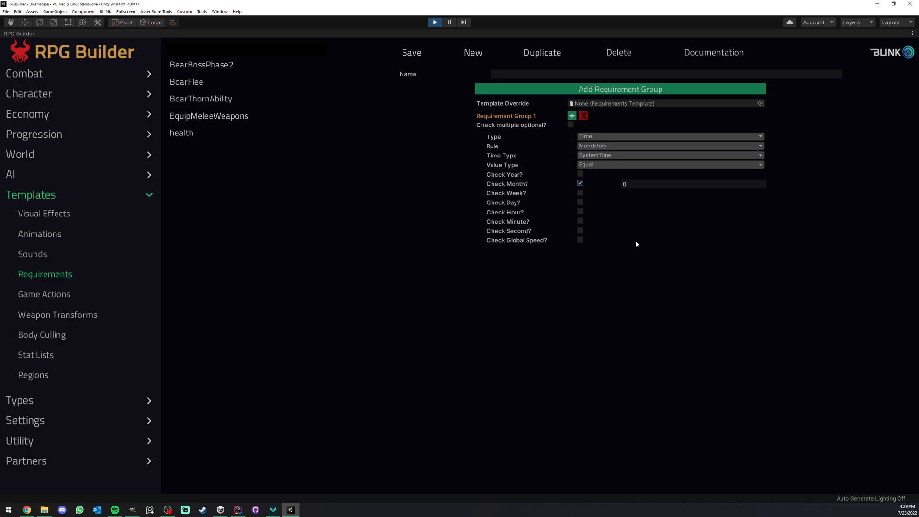
{"action": "mouse_move", "coordinate": [599, 215]}
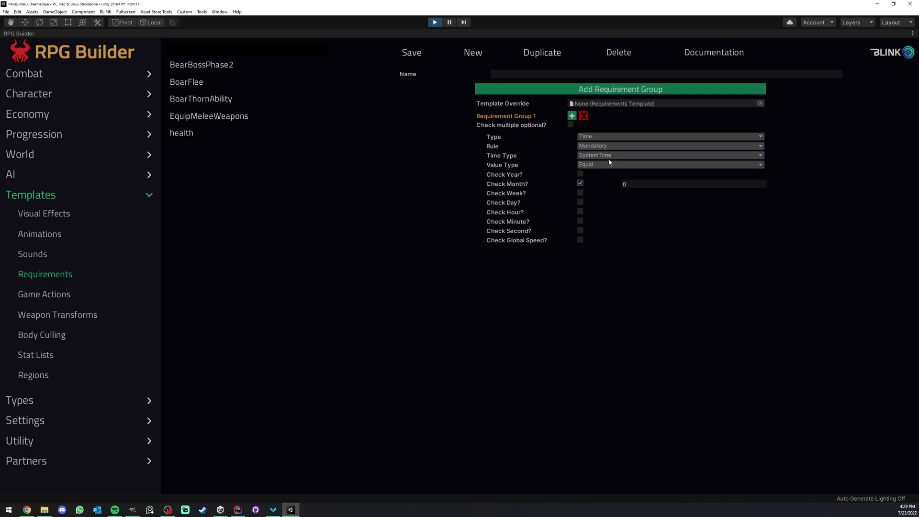
{"action": "left_click", "coordinate": [668, 155]}
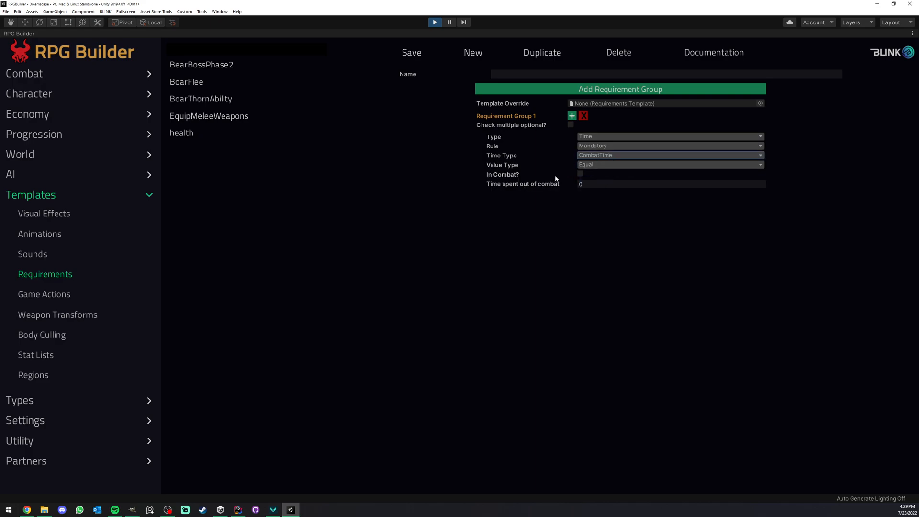
{"action": "mouse_move", "coordinate": [565, 170]}
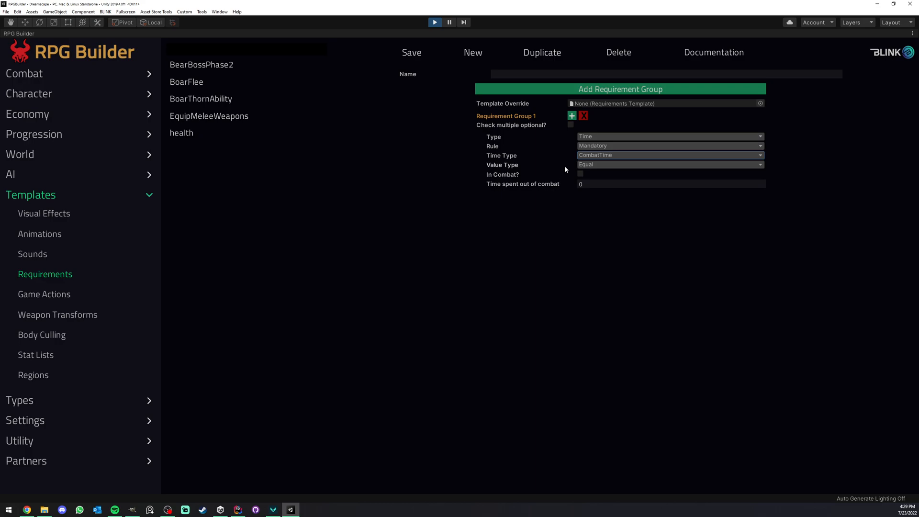
{"action": "left_click", "coordinate": [669, 155]}
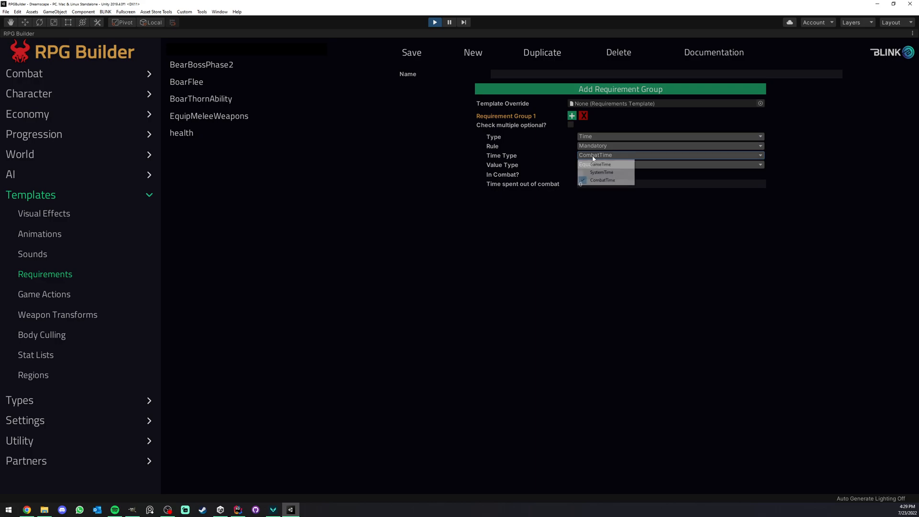
{"action": "left_click", "coordinate": [602, 179]}
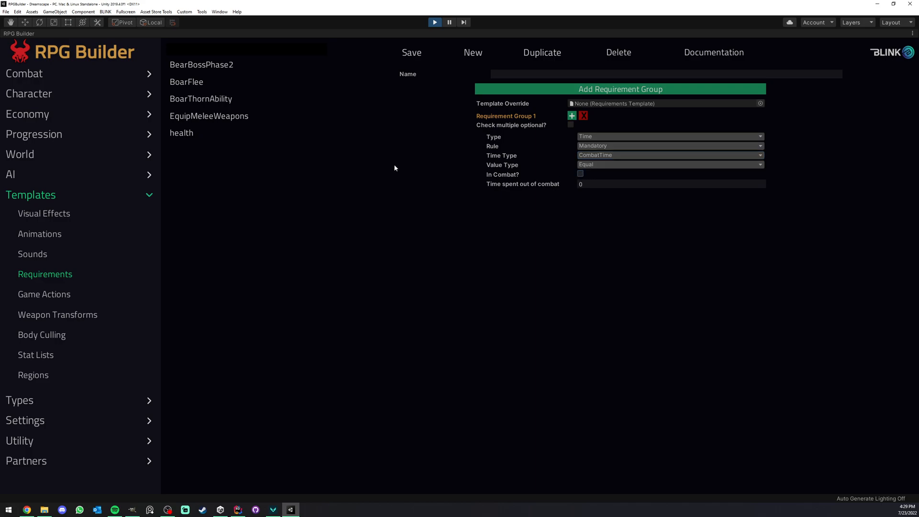
{"action": "mouse_move", "coordinate": [44, 293]}
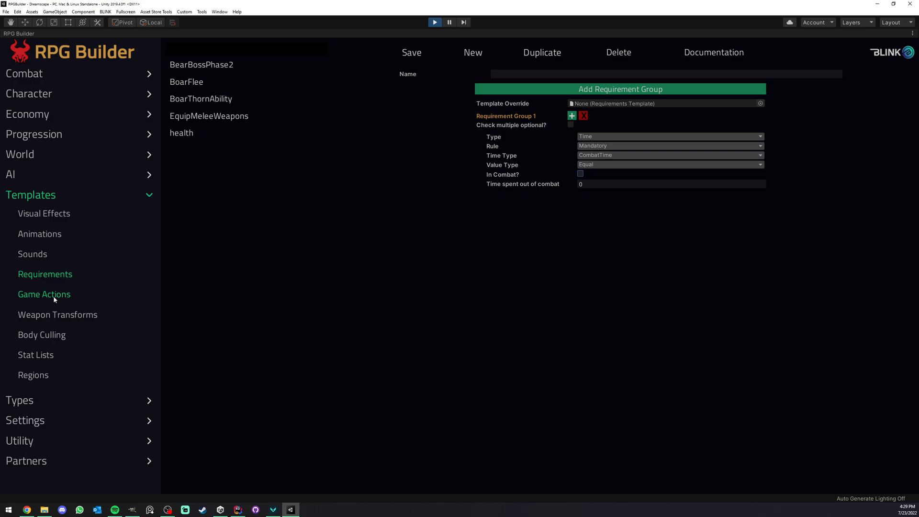
Step: Create game action template SetNight with a Time action that sets the hour to 2
{"action": "left_click", "coordinate": [44, 294]}
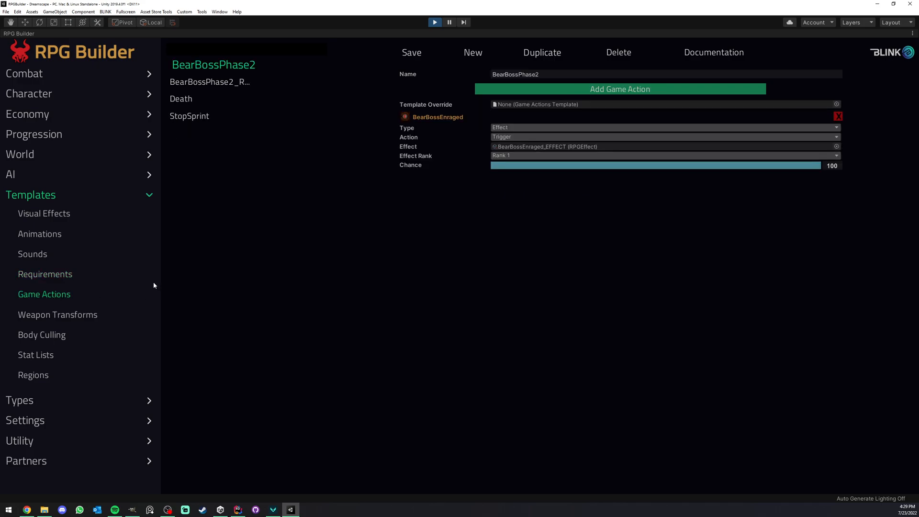
{"action": "mouse_move", "coordinate": [188, 207]}
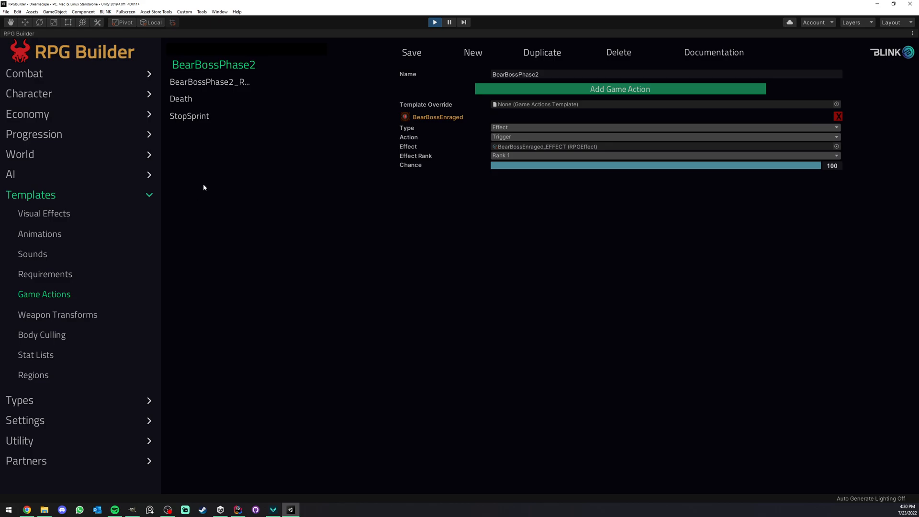
{"action": "left_click", "coordinate": [839, 116]}
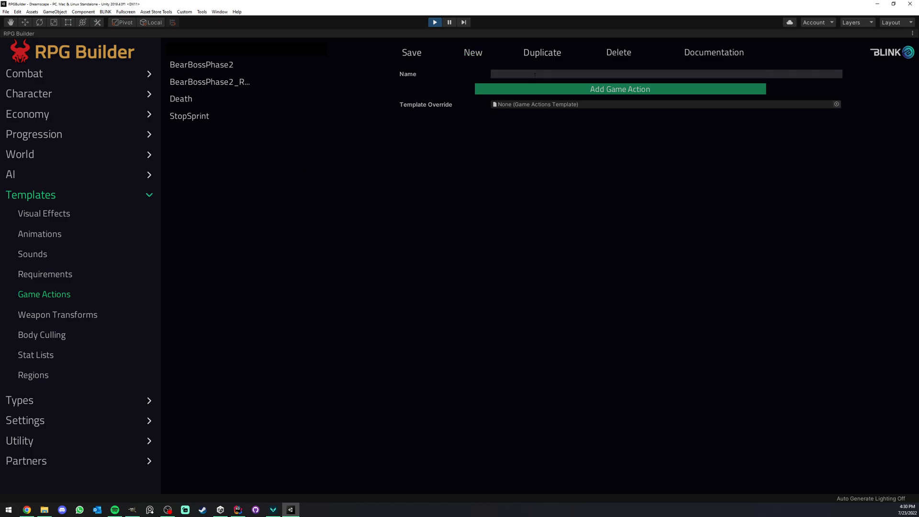
{"action": "type", "text": "Set"}
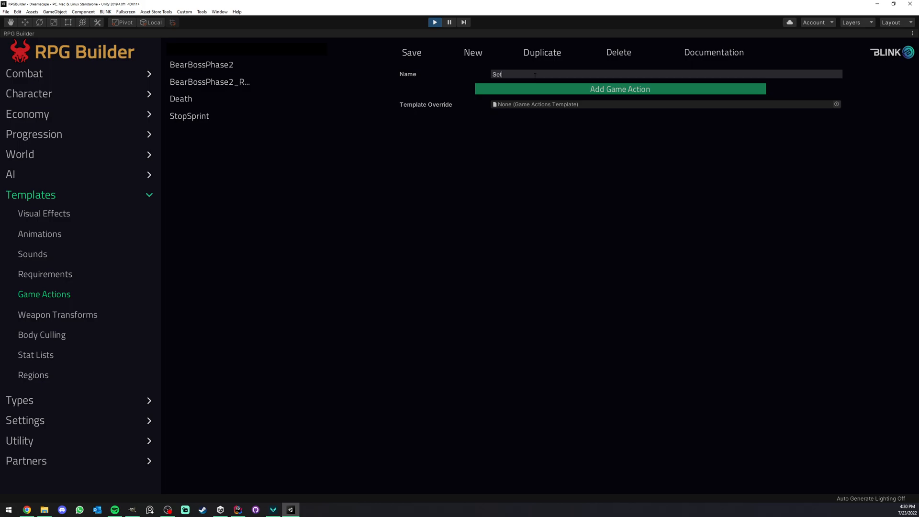
{"action": "left_click", "coordinate": [619, 89]}
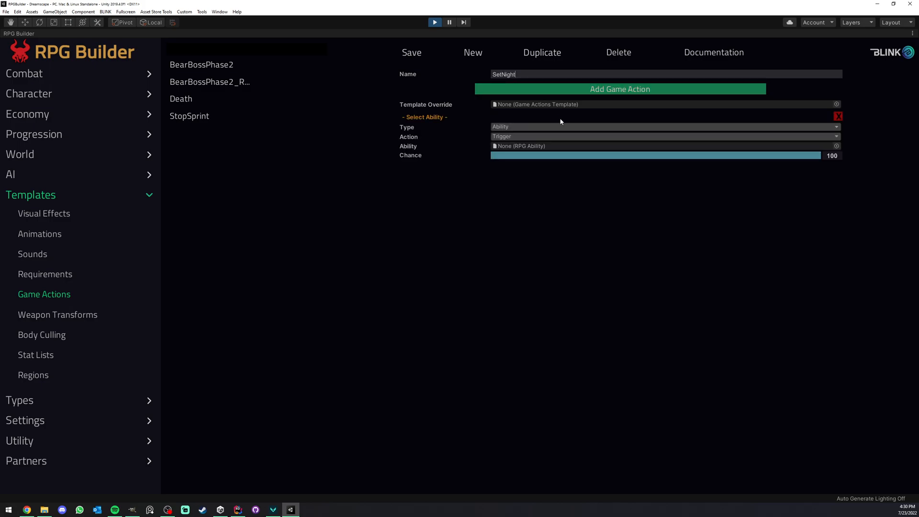
{"action": "left_click", "coordinate": [662, 127]}
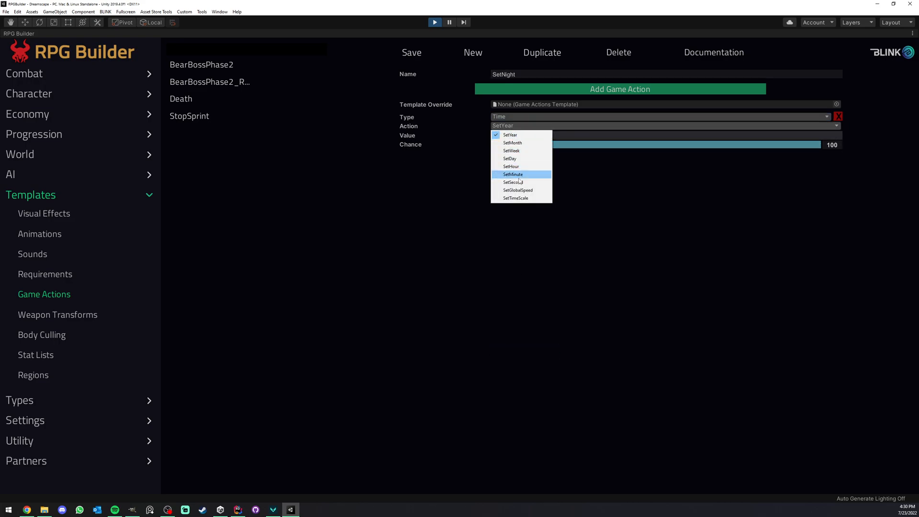
{"action": "left_click", "coordinate": [510, 166]}
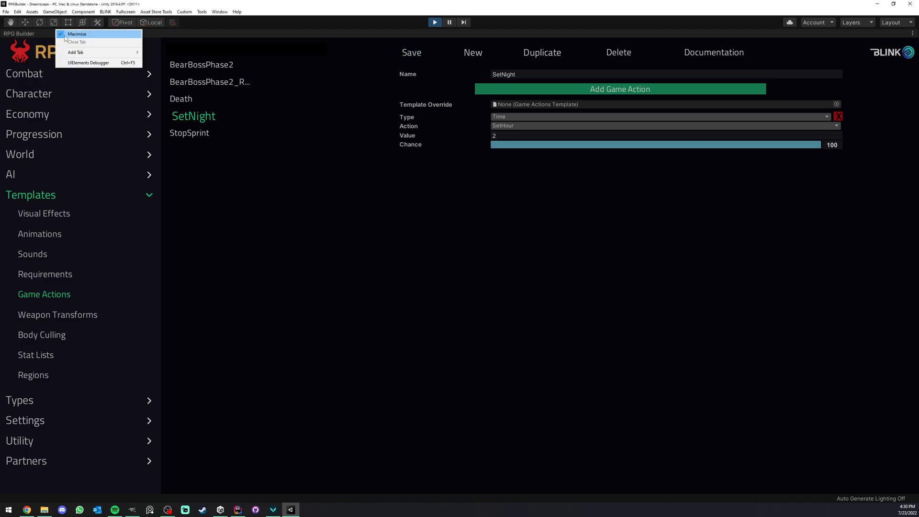
Step: Restore the editor layout and add a Sphere next to the player character
{"action": "left_click", "coordinate": [77, 33]}
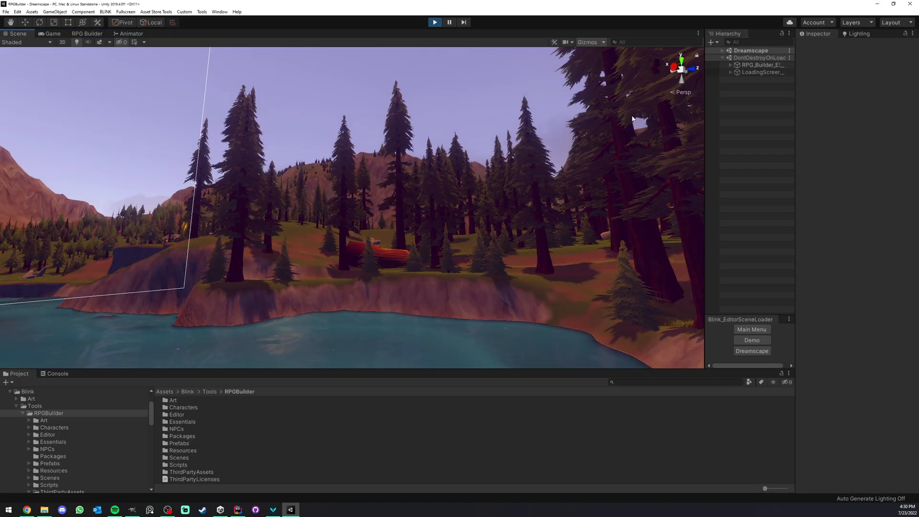
{"action": "left_click", "coordinate": [721, 50]}
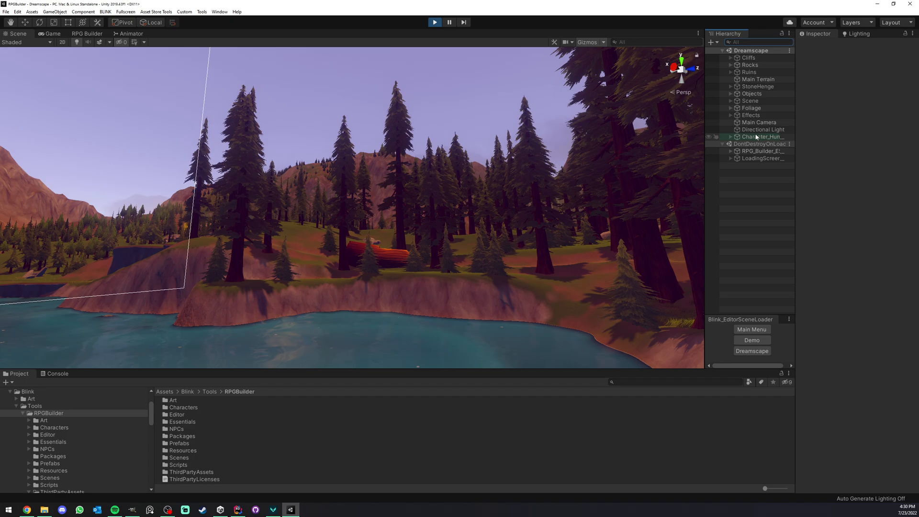
{"action": "left_click", "coordinate": [761, 137]}
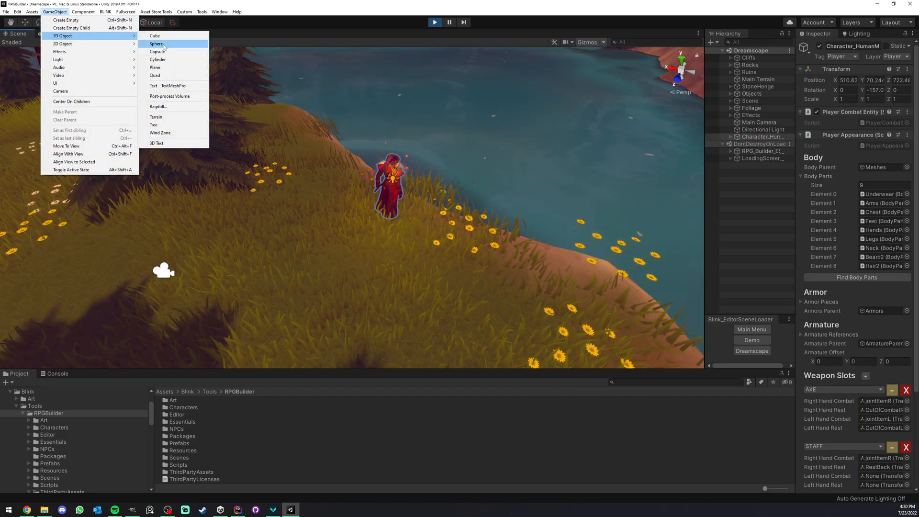
{"action": "left_click", "coordinate": [156, 44]}
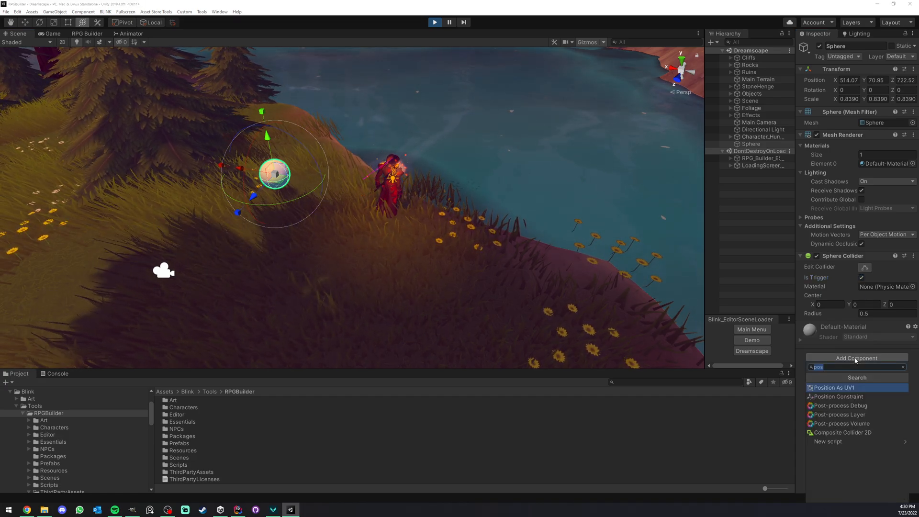
Step: Give the sphere an Interactable Object component whose game action is SetNight
{"action": "type", "text": "inter"}
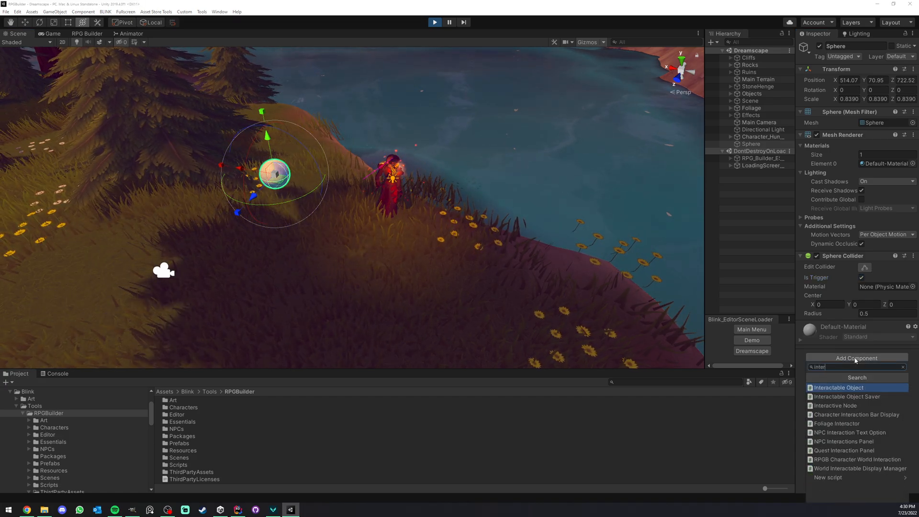
{"action": "left_click", "coordinate": [838, 388]}
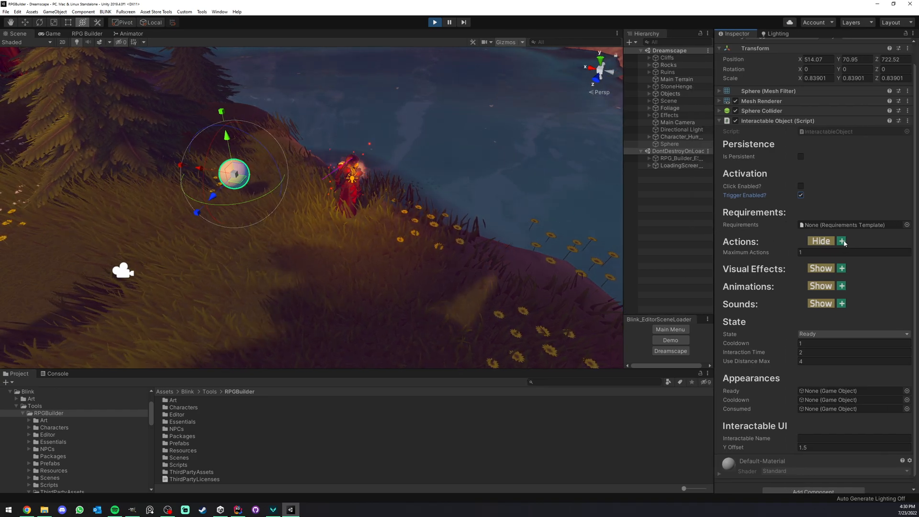
{"action": "left_click", "coordinate": [842, 241]}
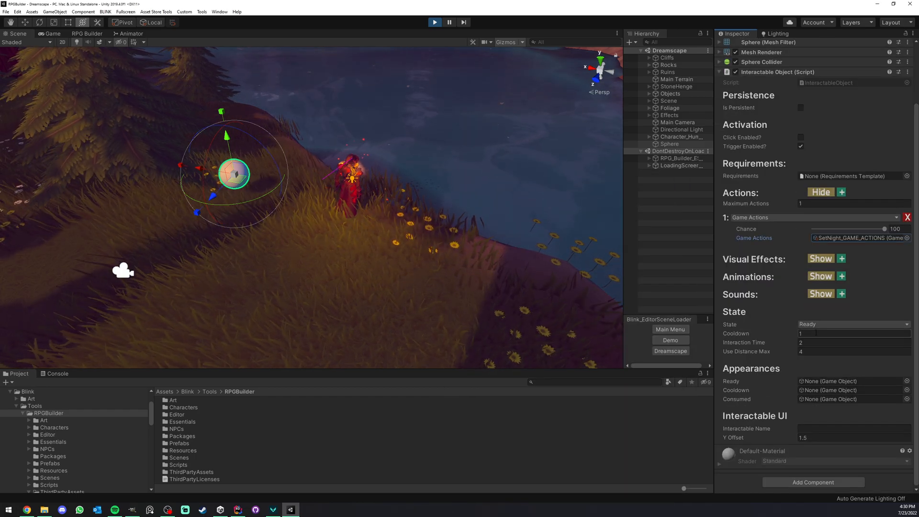
{"action": "triple_click", "coordinate": [853, 343]}
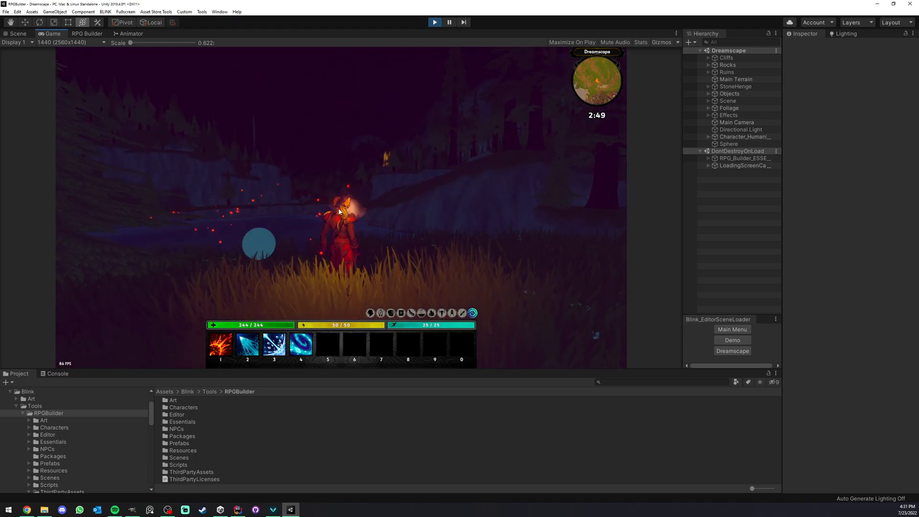
Step: Duplicate SetNight as SetDay (hour 12) and assign it to a duplicated sphere
{"action": "left_click", "coordinate": [87, 33]}
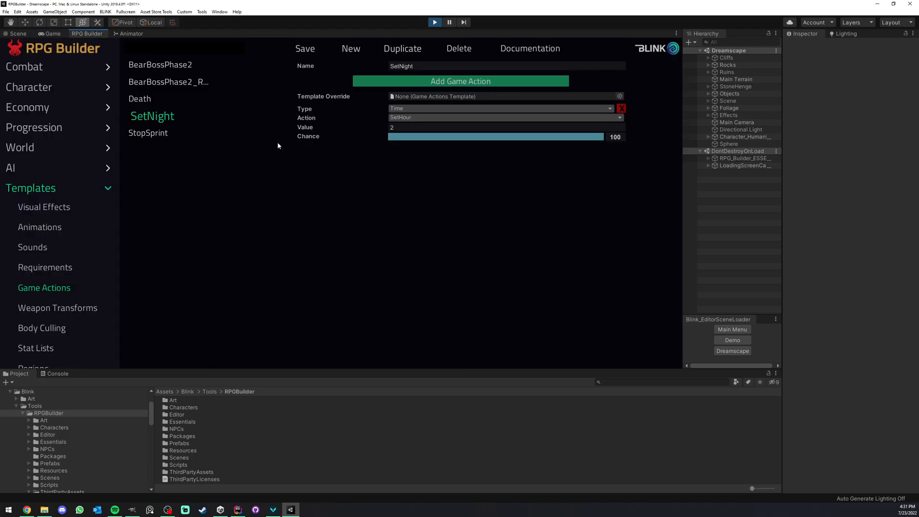
{"action": "left_click", "coordinate": [402, 48]}
{"action": "type", "text": "SetDay"}
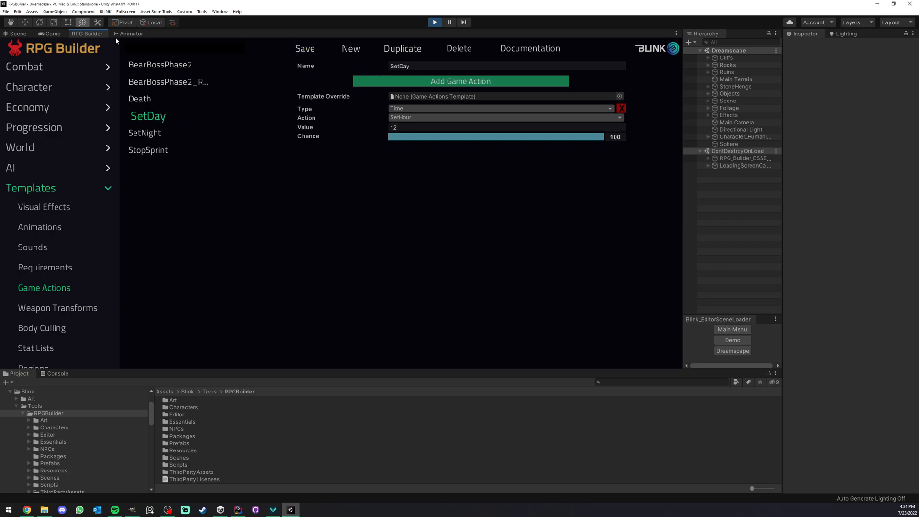
{"action": "left_click", "coordinate": [17, 33]}
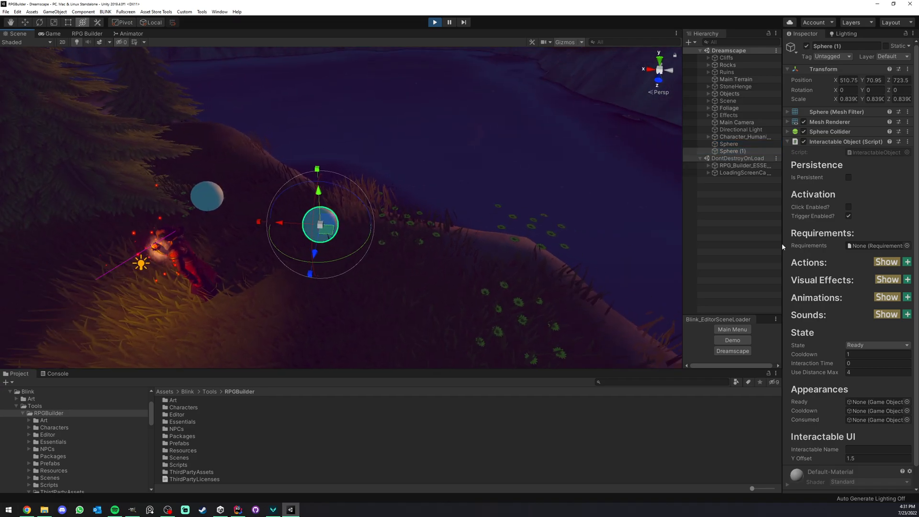
{"action": "left_click", "coordinate": [886, 263]}
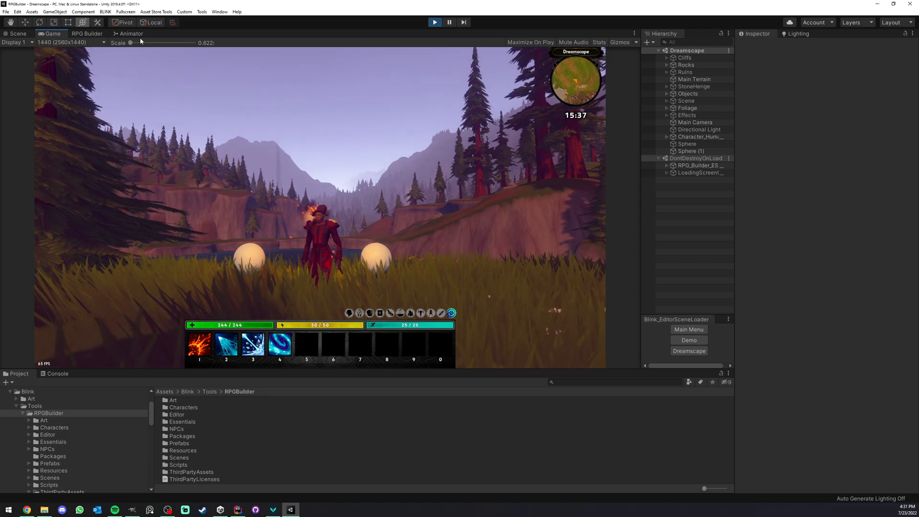
Step: Set the World Time Hour Duration to 1 second and save the settings
{"action": "left_click", "coordinate": [88, 33]}
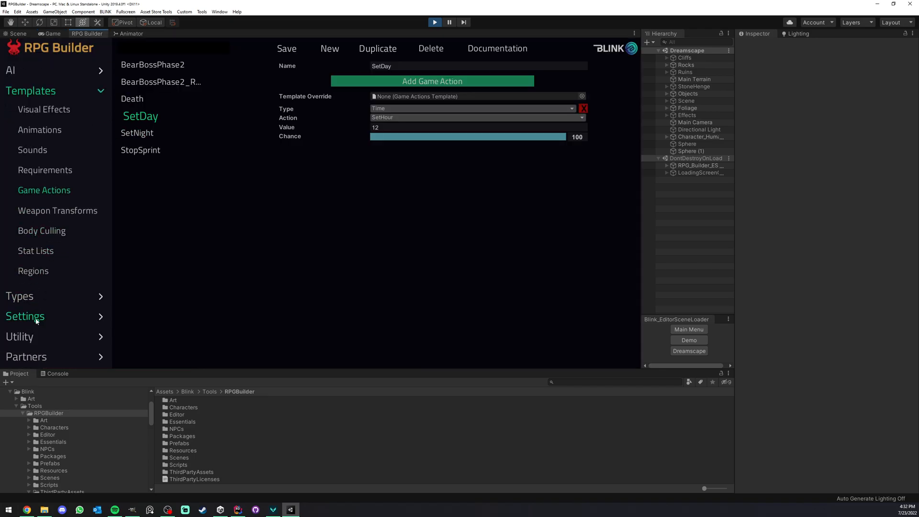
{"action": "left_click", "coordinate": [25, 316]}
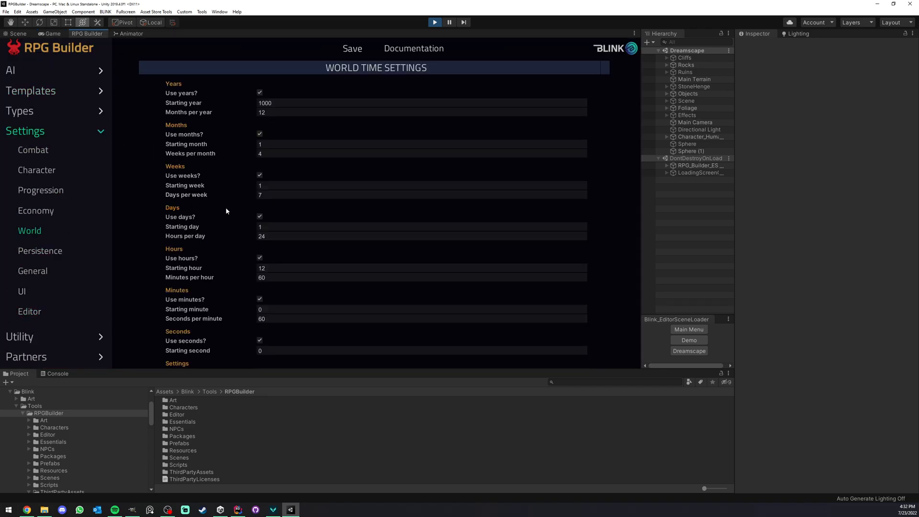
{"action": "scroll", "scroll_direction": "down", "scroll_amount": 3}
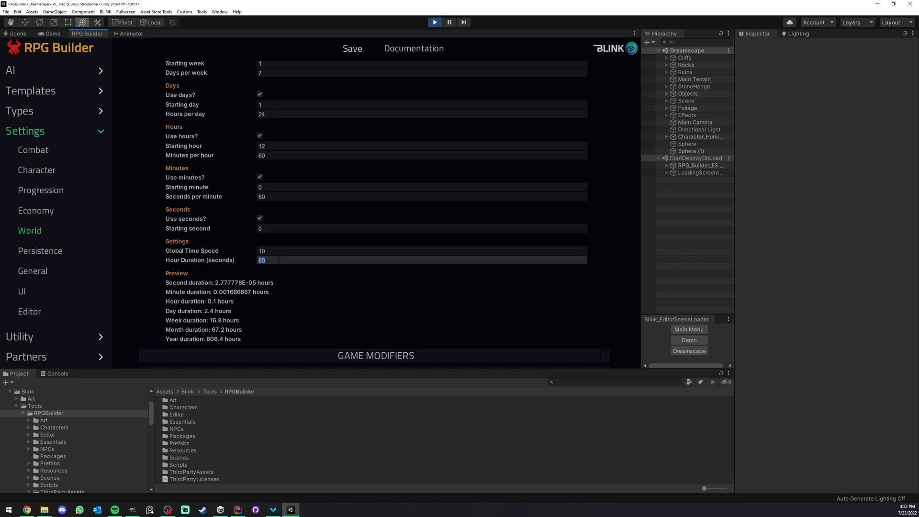
{"action": "type", "text": "1"}
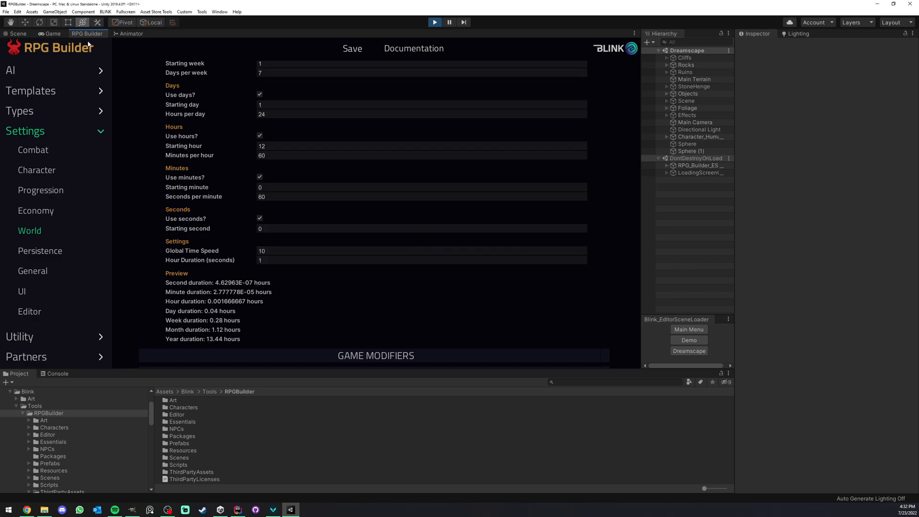
{"action": "left_click", "coordinate": [52, 34]}
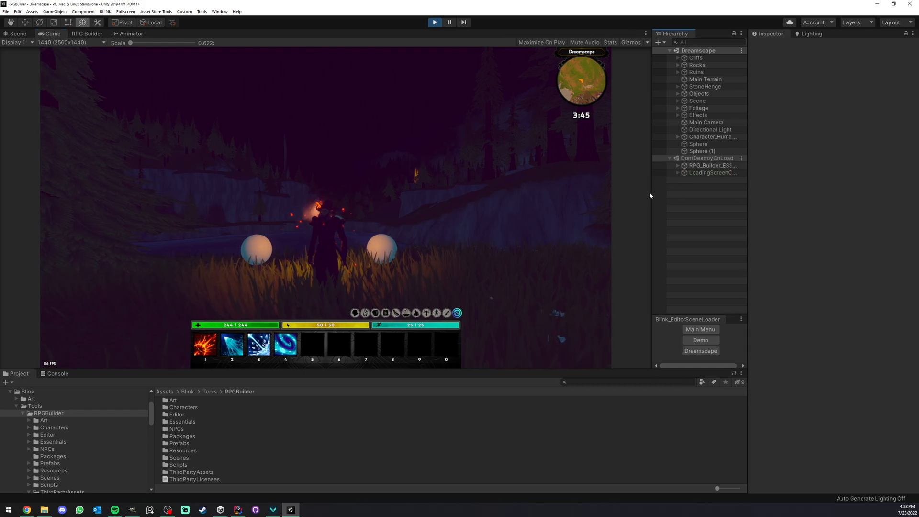
Step: Select RPG_Builder_ESSENTIALS(Clone) and watch its time fields advance to morning
{"action": "left_click", "coordinate": [678, 164]}
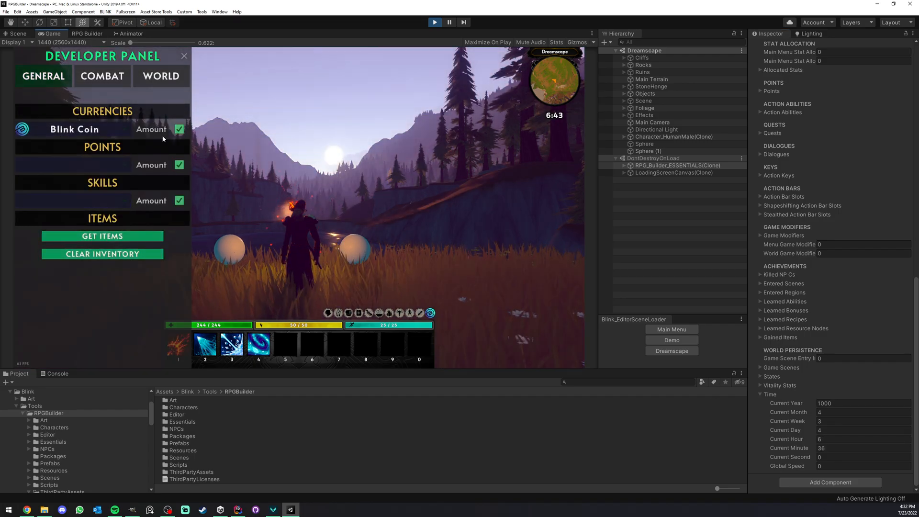
{"action": "left_click", "coordinate": [183, 55]}
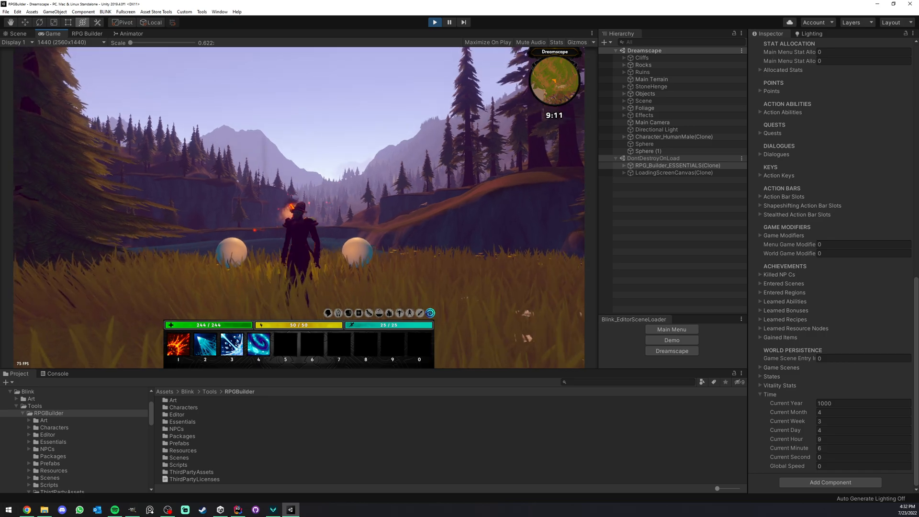